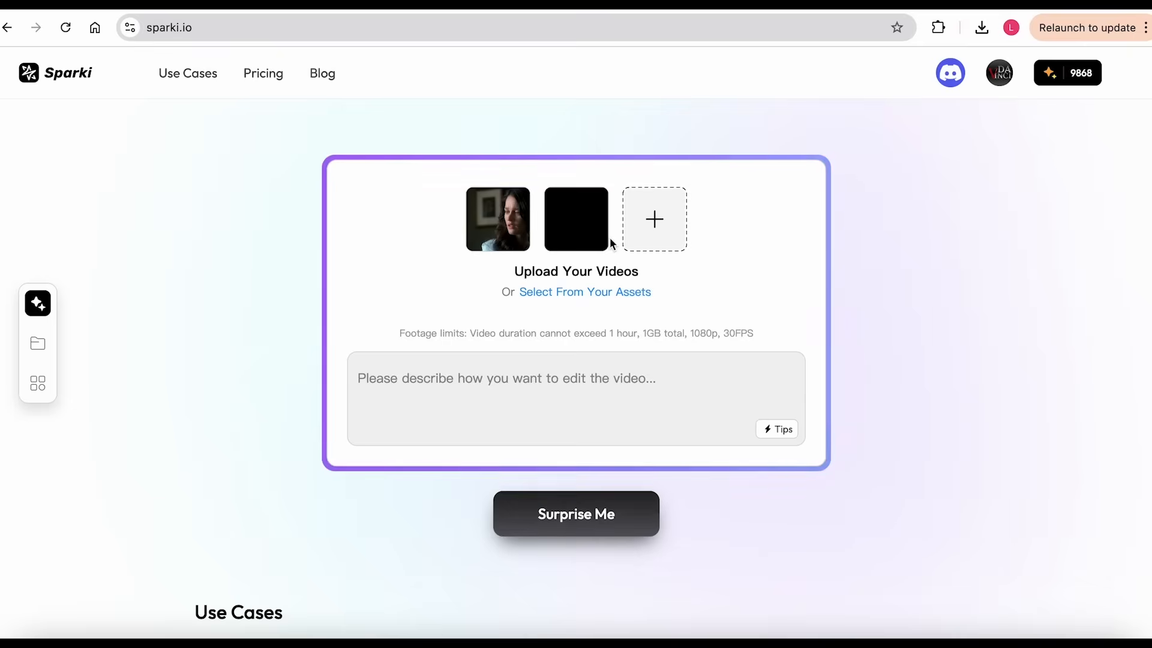
Ask Sparki for a 1–2 minute commentary edit that keeps powerful lines and adds background music.
{"action": "type", "text": "generate commentary for this video, make it 1-2 minute length, retain some powerful lines. add proper music as BGM. commentary part length should be longer than 2/3 of the whole video"}
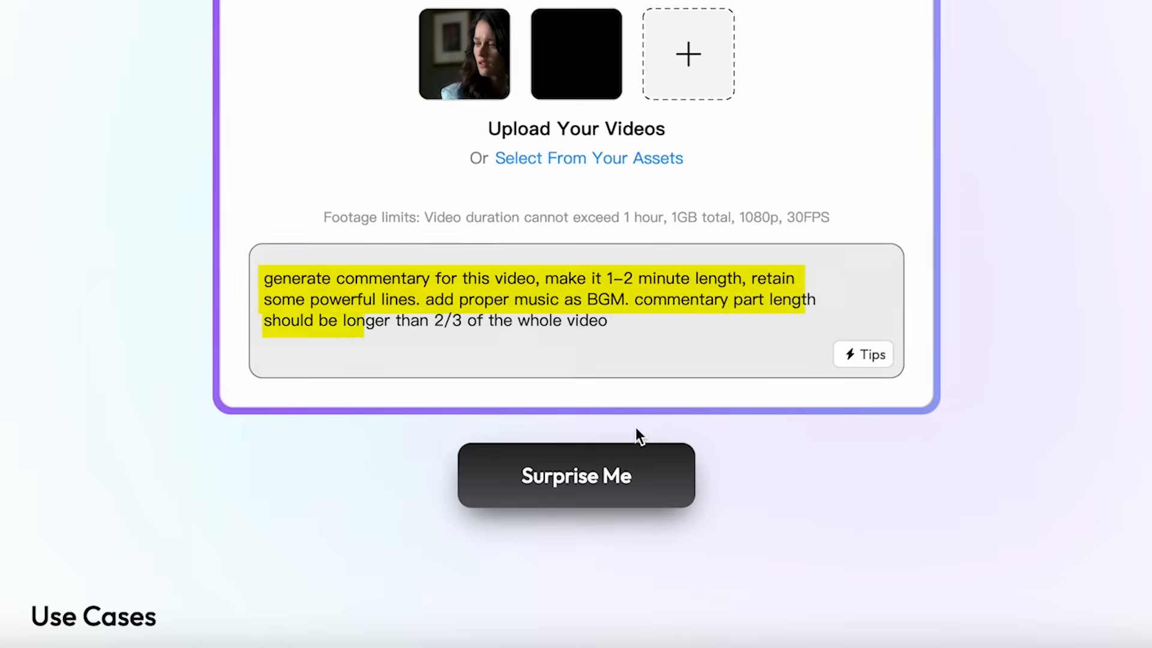
{"action": "left_click", "coordinate": [576, 475]}
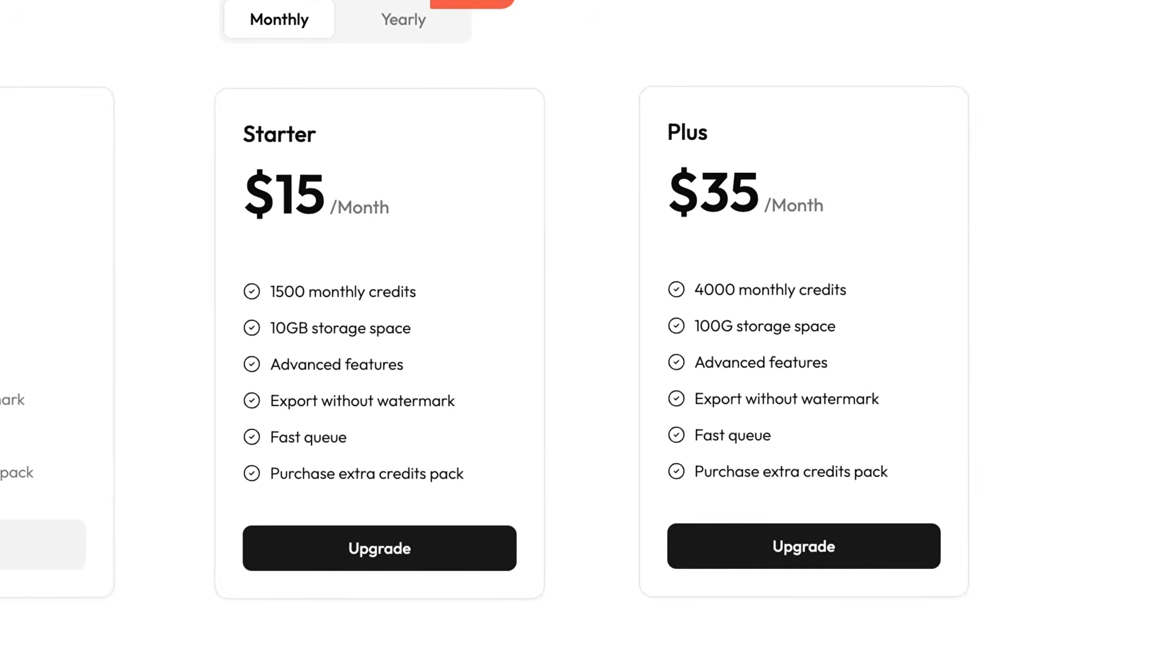
Go to Sparki's Pricing page to view the monthly Starter and Plus plans.
{"action": "left_click", "coordinate": [402, 19]}
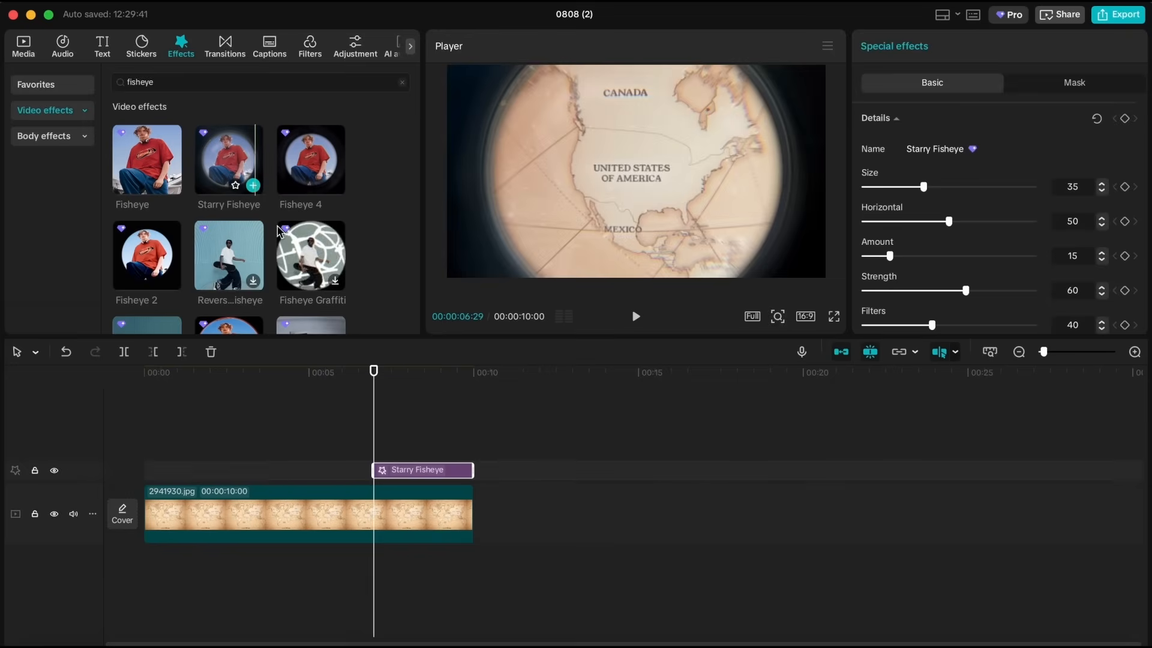
Stretch the Starry Fisheye effect from 0s across the map clip, with Amount and Filters at 0.
{"action": "left_click_drag", "start_coordinate": [422, 469], "coordinate": [193, 469]}
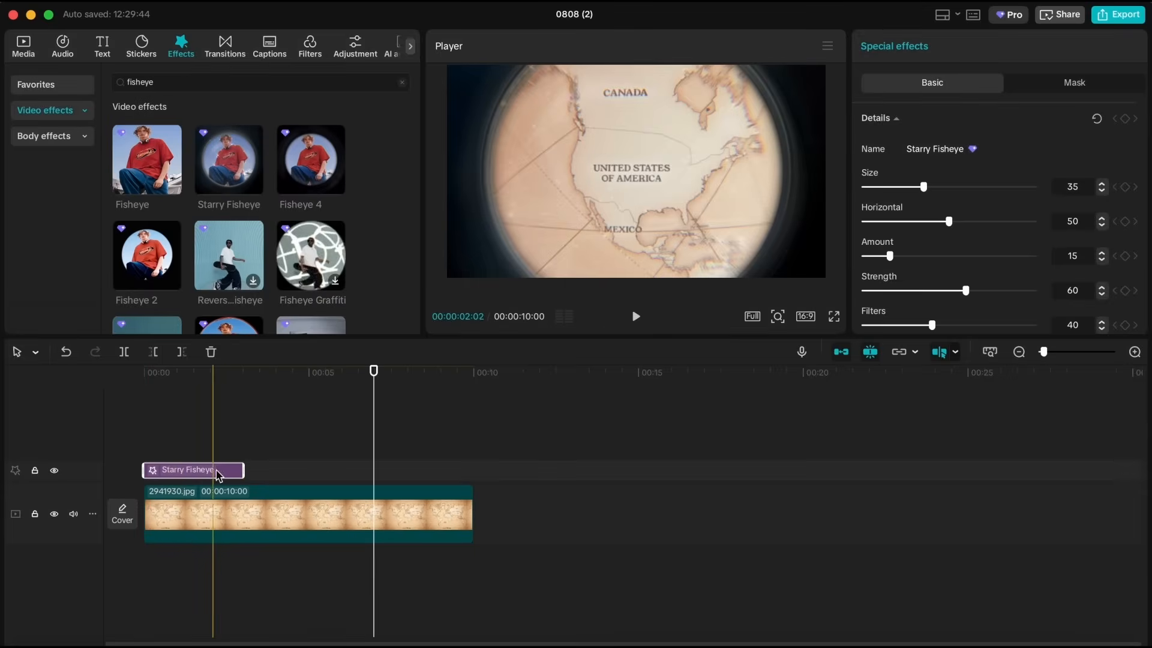
{"action": "left_click_drag", "start_coordinate": [243, 470], "coordinate": [474, 477]}
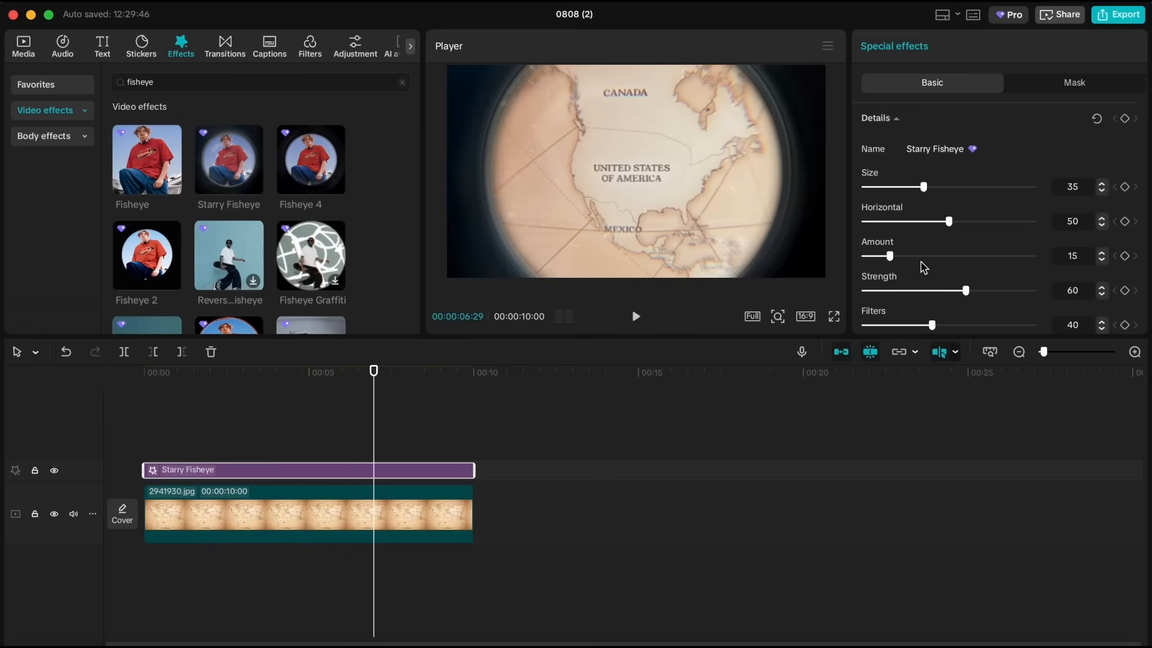
{"action": "left_click_drag", "start_coordinate": [890, 256], "coordinate": [944, 231]}
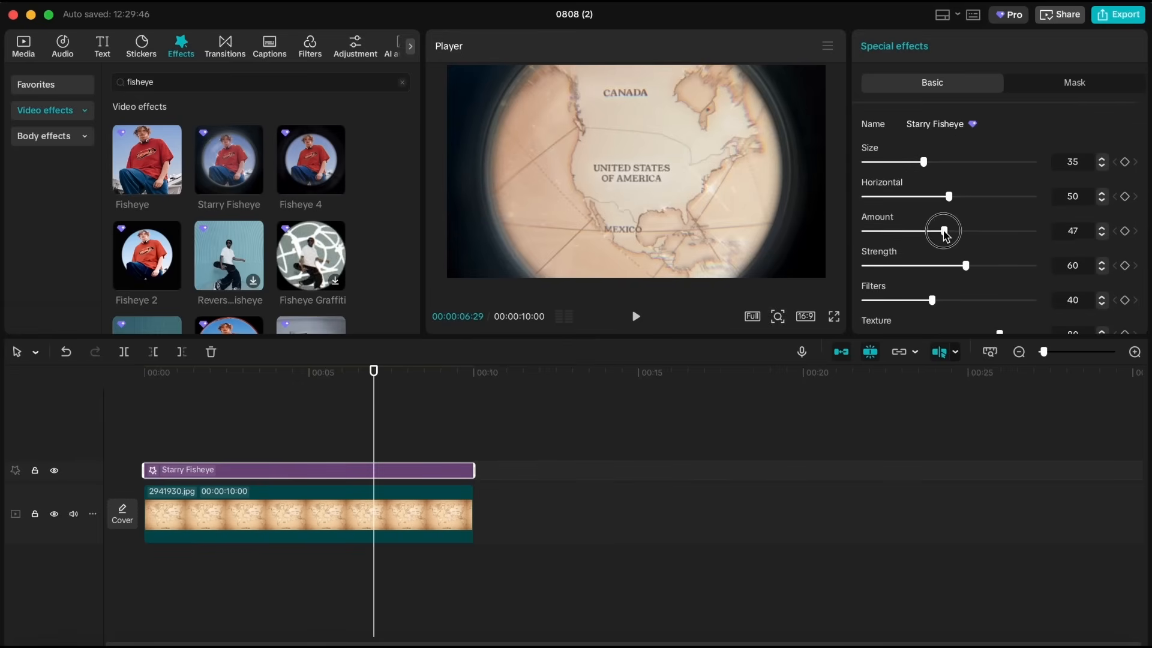
{"action": "left_click_drag", "start_coordinate": [943, 230], "coordinate": [865, 228]}
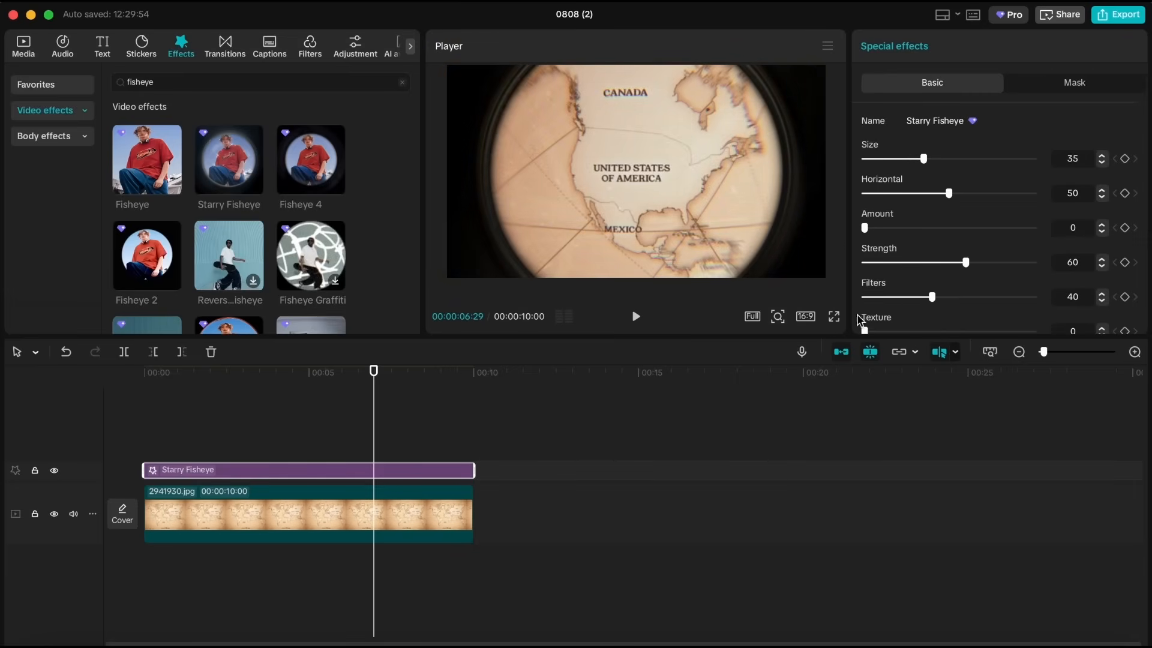
{"action": "left_click_drag", "start_coordinate": [932, 297], "coordinate": [865, 297]}
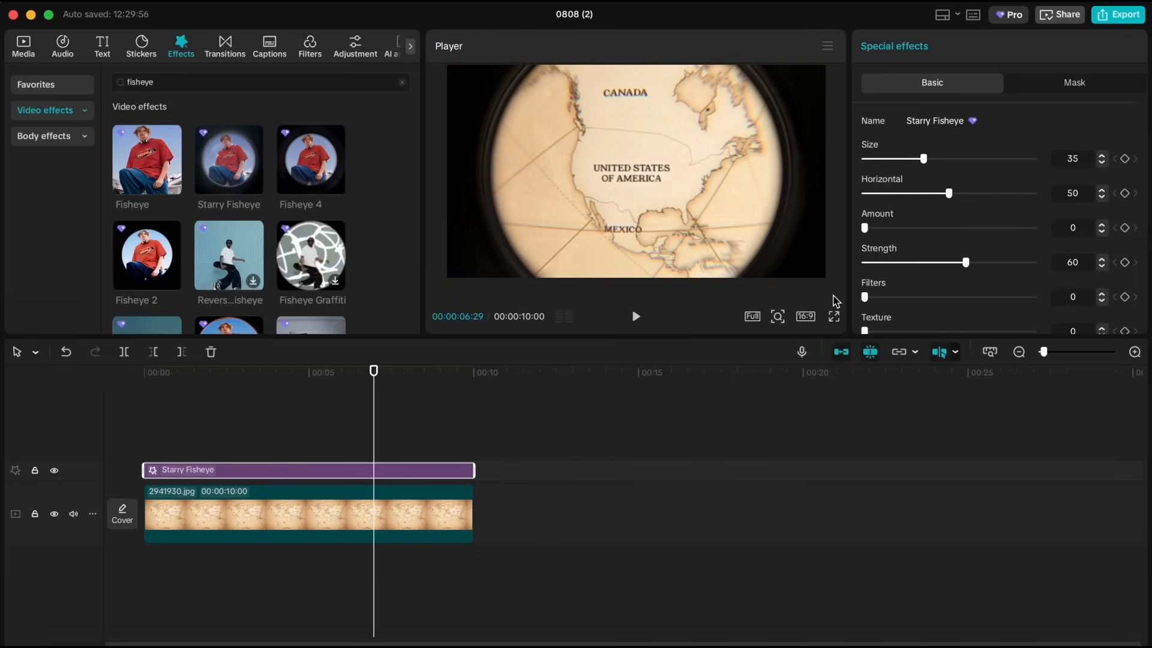
Raise the fisheye Strength to 84 and set the horizontal offset to 50.
{"action": "left_click_drag", "start_coordinate": [966, 262], "coordinate": [995, 262]}
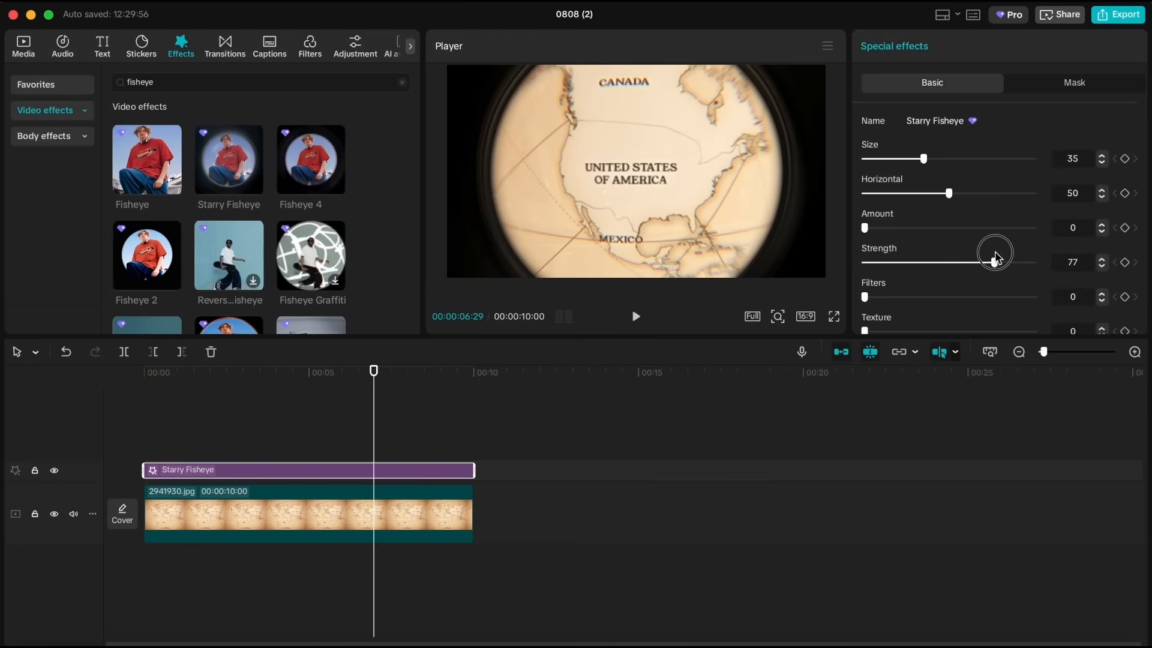
{"action": "left_click_drag", "start_coordinate": [995, 263], "coordinate": [1006, 262]}
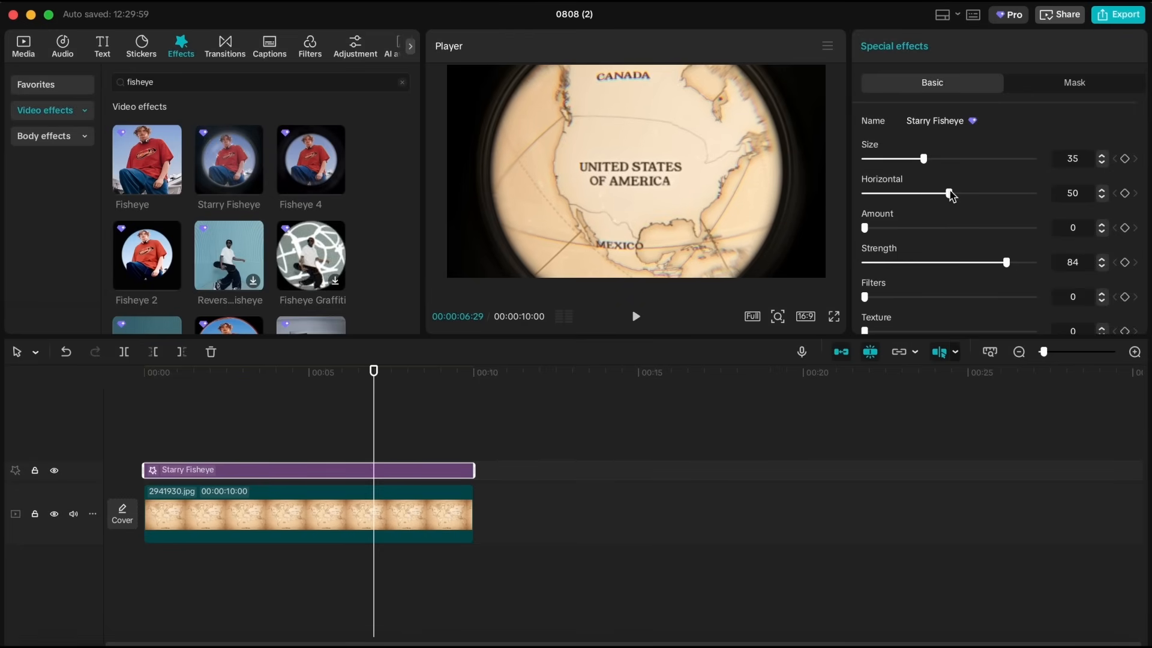
{"action": "left_click_drag", "start_coordinate": [949, 193], "coordinate": [1036, 193]}
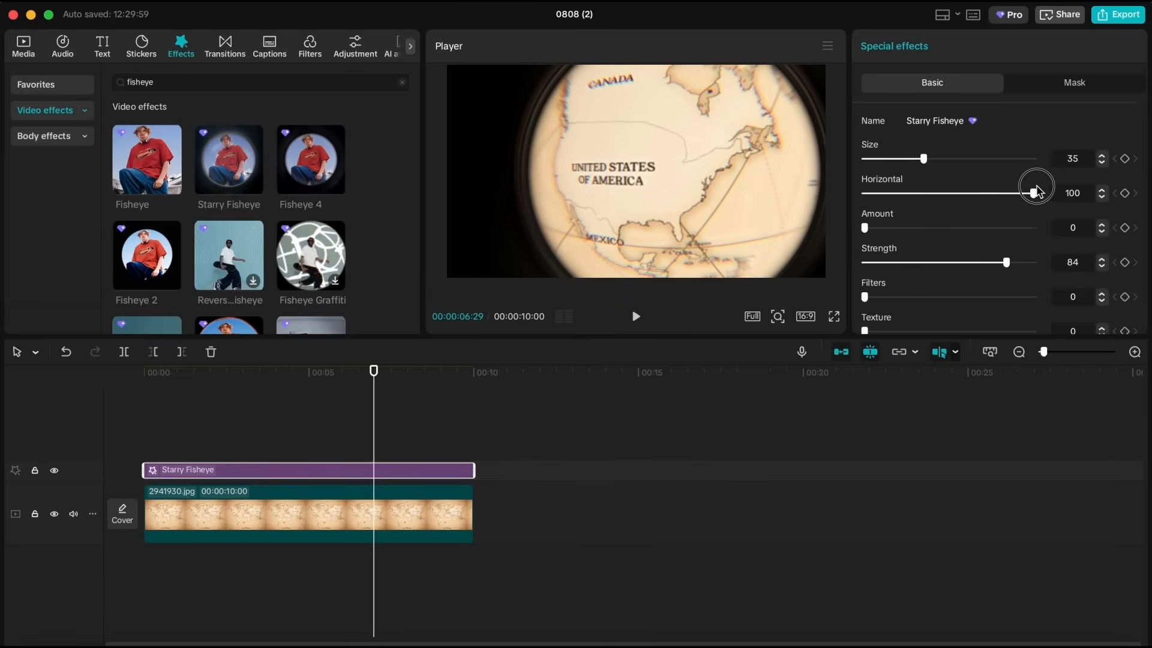
{"action": "left_click_drag", "start_coordinate": [1034, 192], "coordinate": [935, 193]}
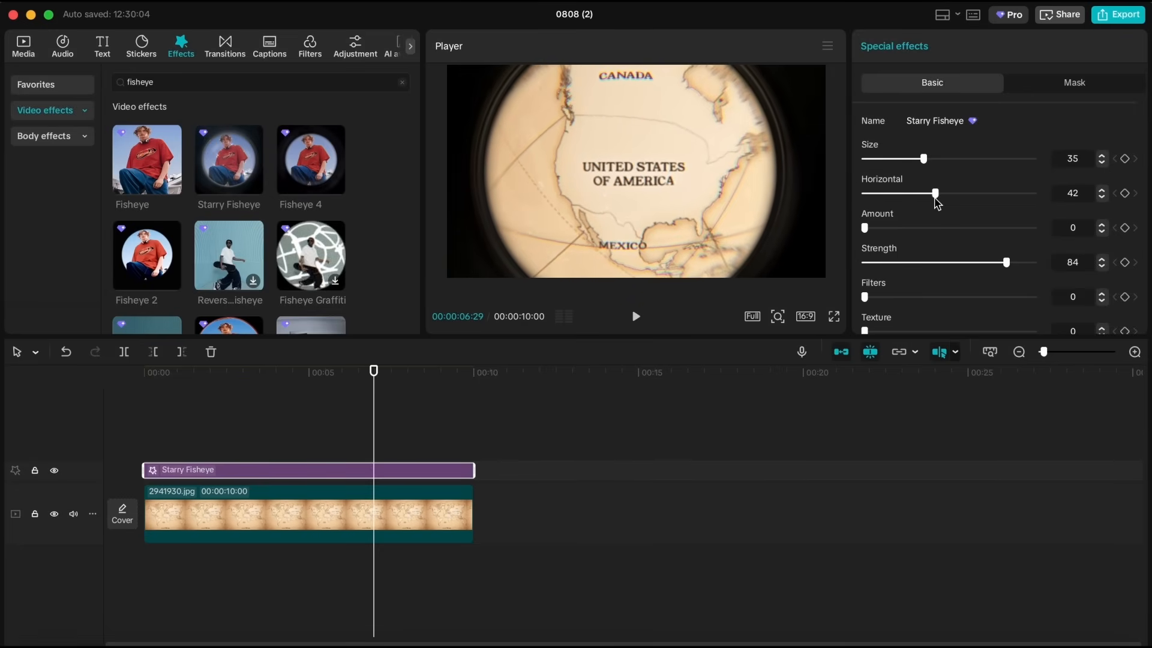
{"action": "left_click_drag", "start_coordinate": [935, 193], "coordinate": [948, 193]}
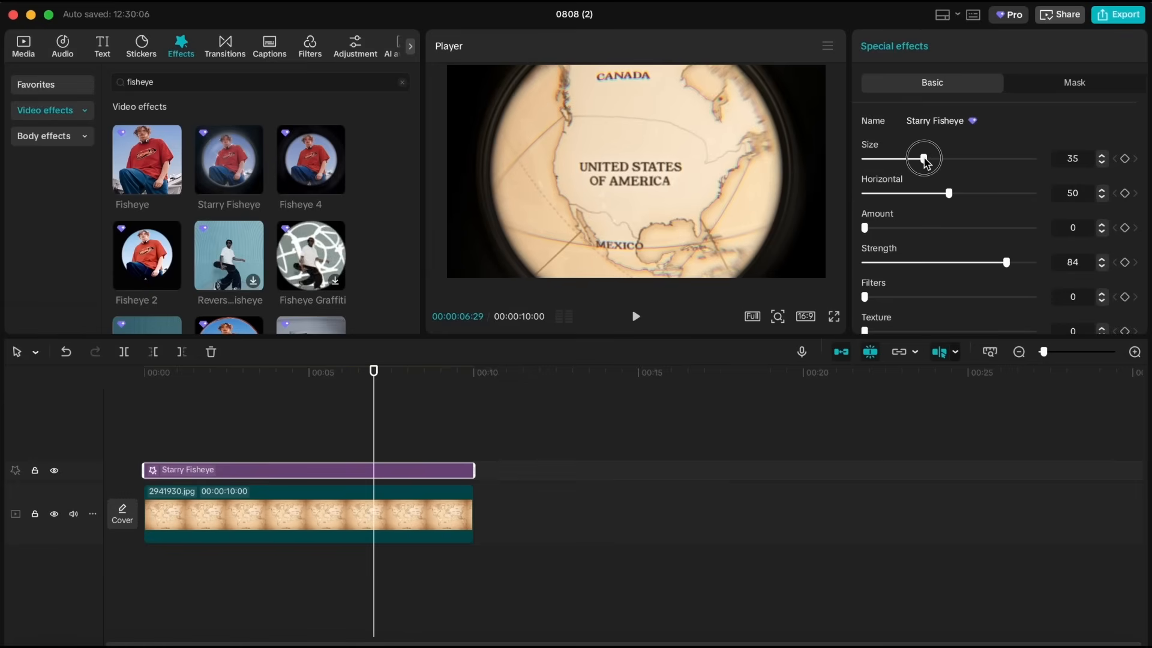
Adjust the fisheye Size and raise Strength to 92.
{"action": "left_click_drag", "start_coordinate": [924, 157], "coordinate": [1034, 157]}
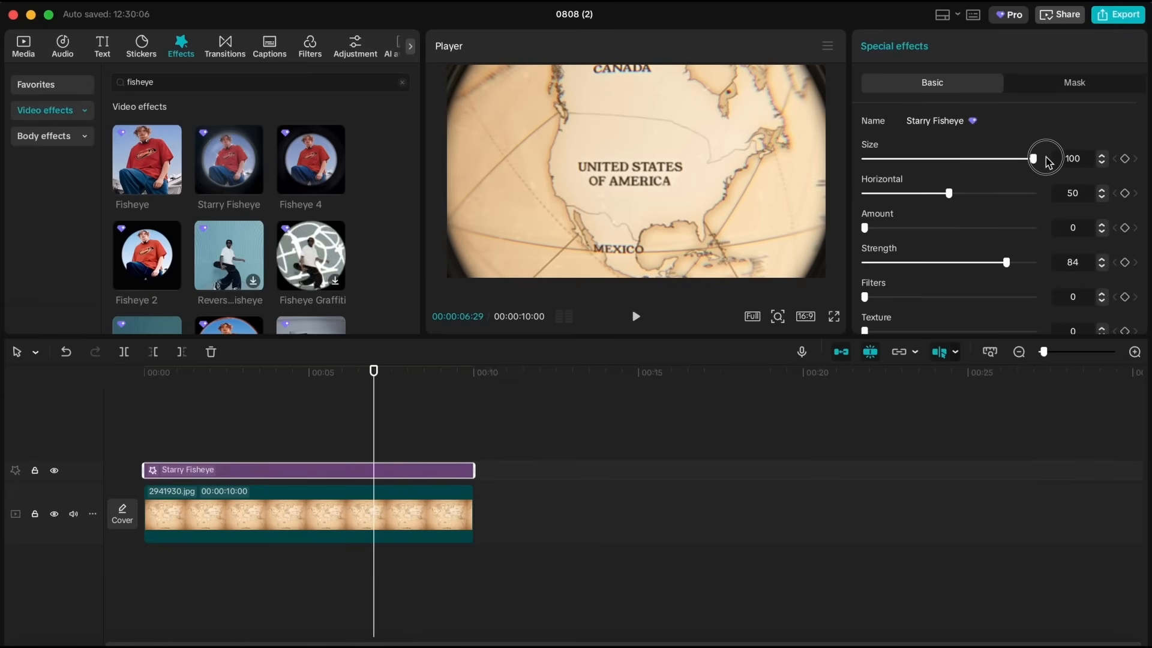
{"action": "left_click_drag", "start_coordinate": [1033, 158], "coordinate": [865, 158]}
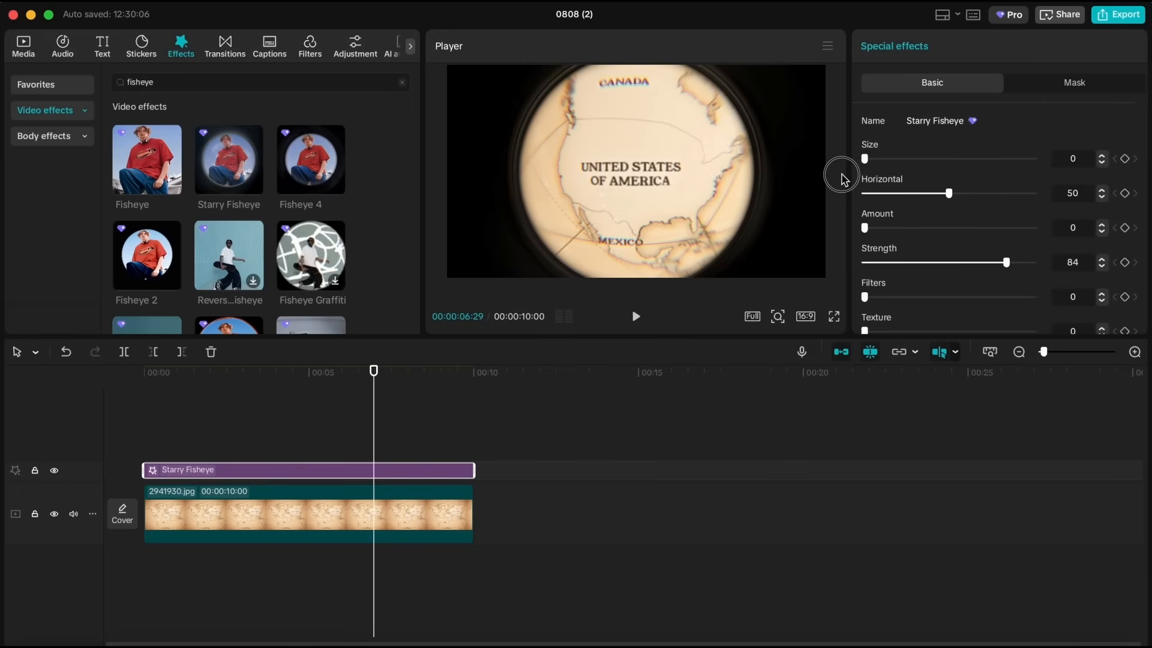
{"action": "left_click_drag", "start_coordinate": [865, 158], "coordinate": [882, 157]}
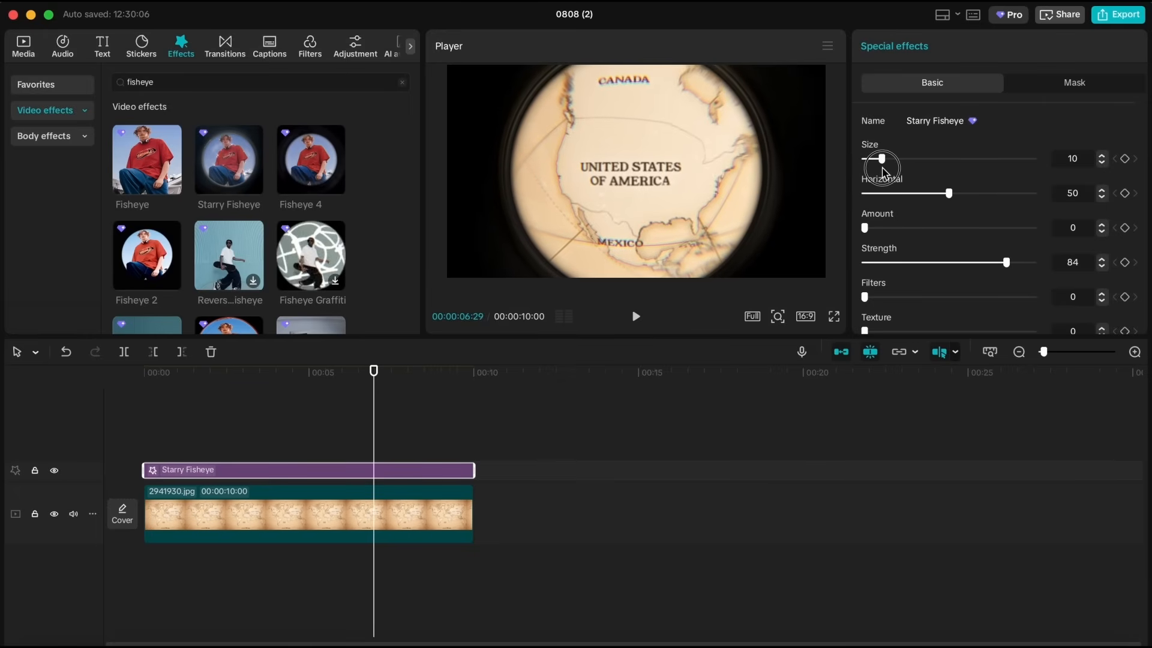
{"action": "left_click_drag", "start_coordinate": [1007, 262], "coordinate": [1012, 262]}
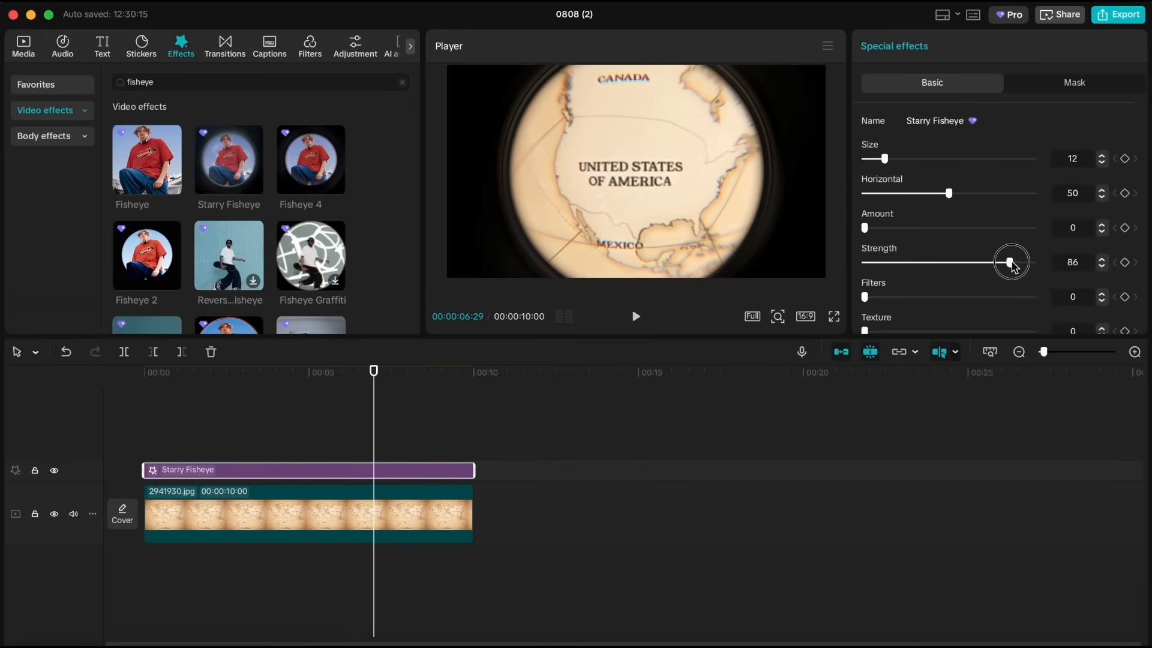
{"action": "left_click_drag", "start_coordinate": [1010, 262], "coordinate": [1019, 261]}
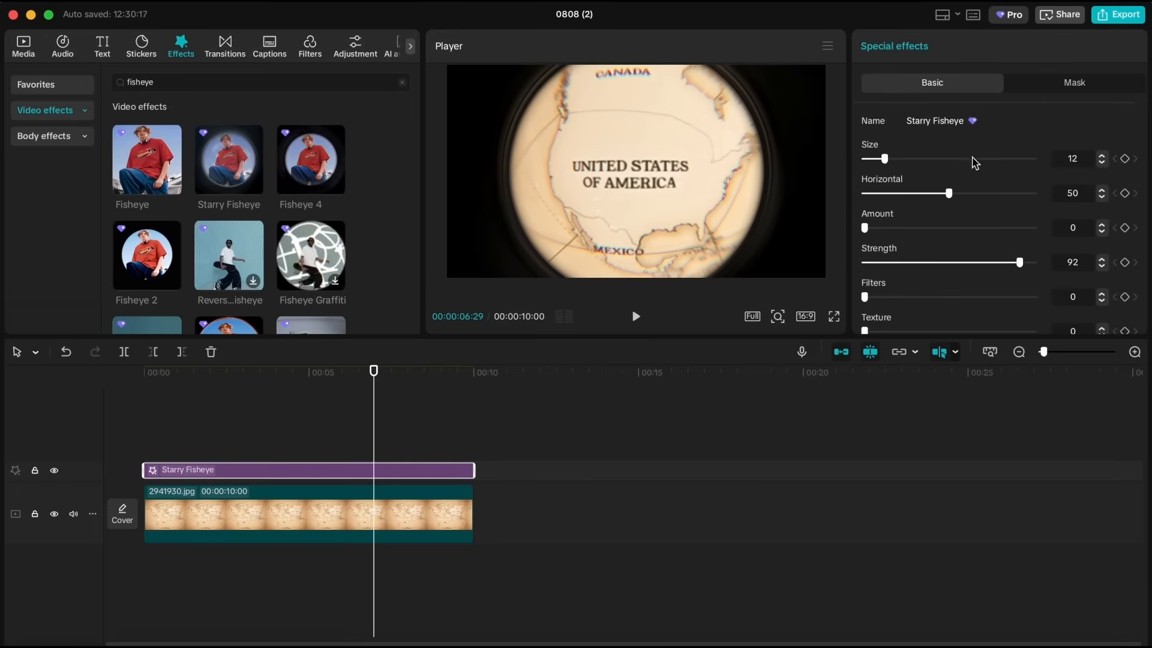
{"action": "left_click_drag", "start_coordinate": [884, 158], "coordinate": [931, 159]}
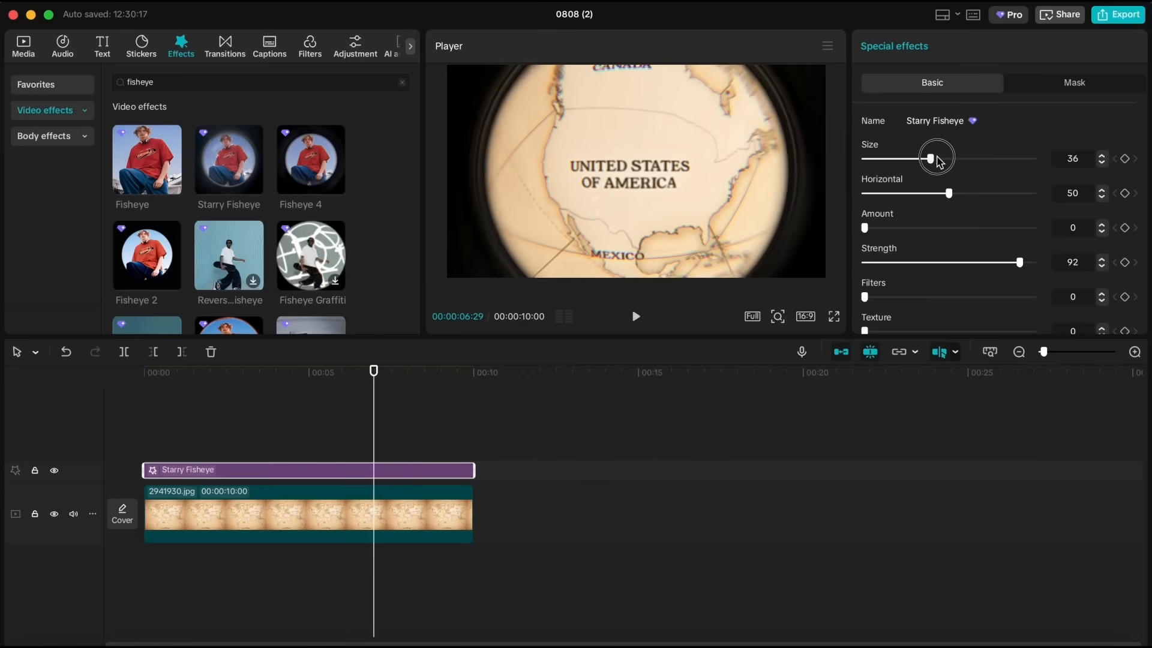
{"action": "left_click_drag", "start_coordinate": [930, 158], "coordinate": [1008, 158]}
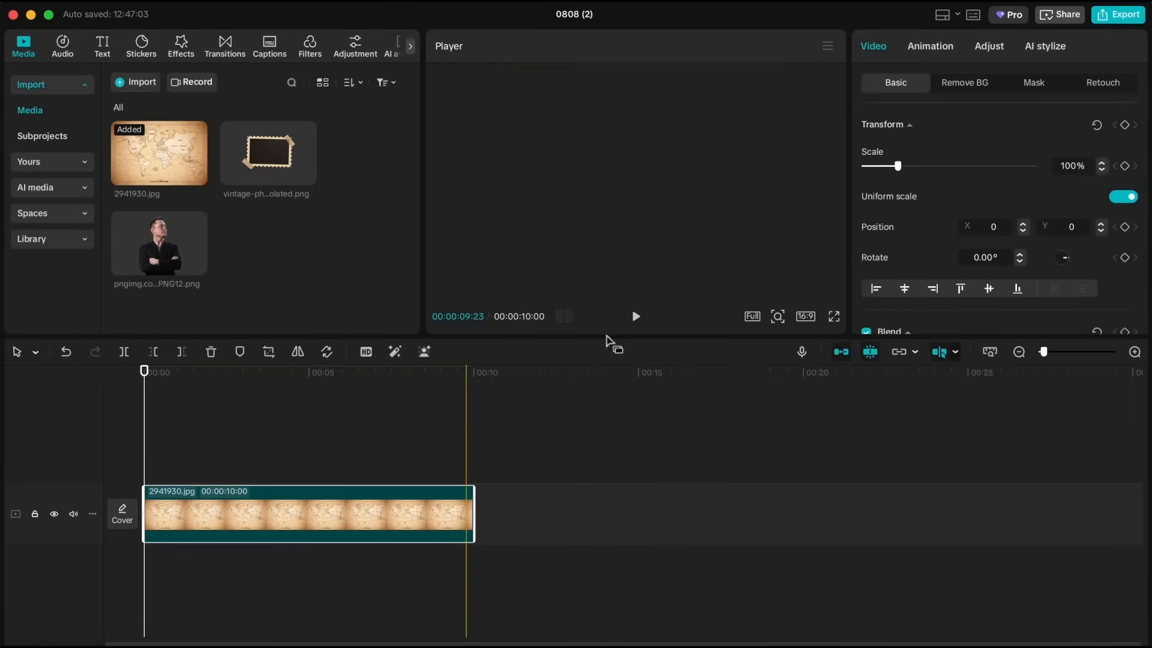
Switch the aspect ratio to Custom with a 4096 × 2160 resolution and save it.
{"action": "left_click", "coordinate": [806, 317]}
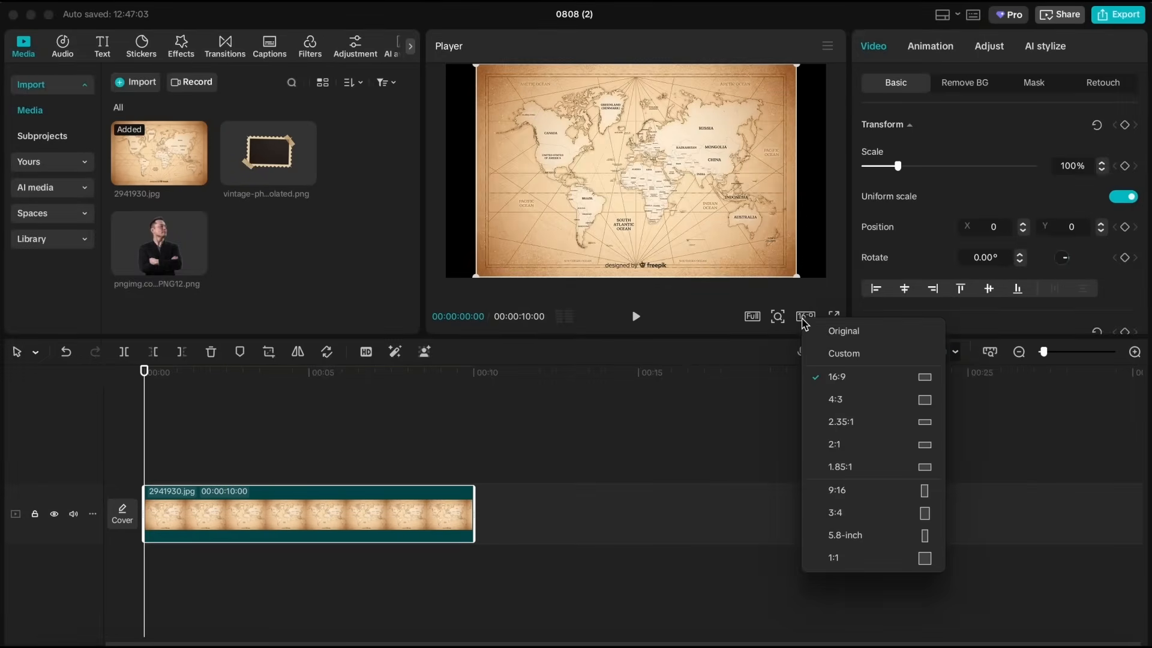
{"action": "left_click", "coordinate": [844, 354]}
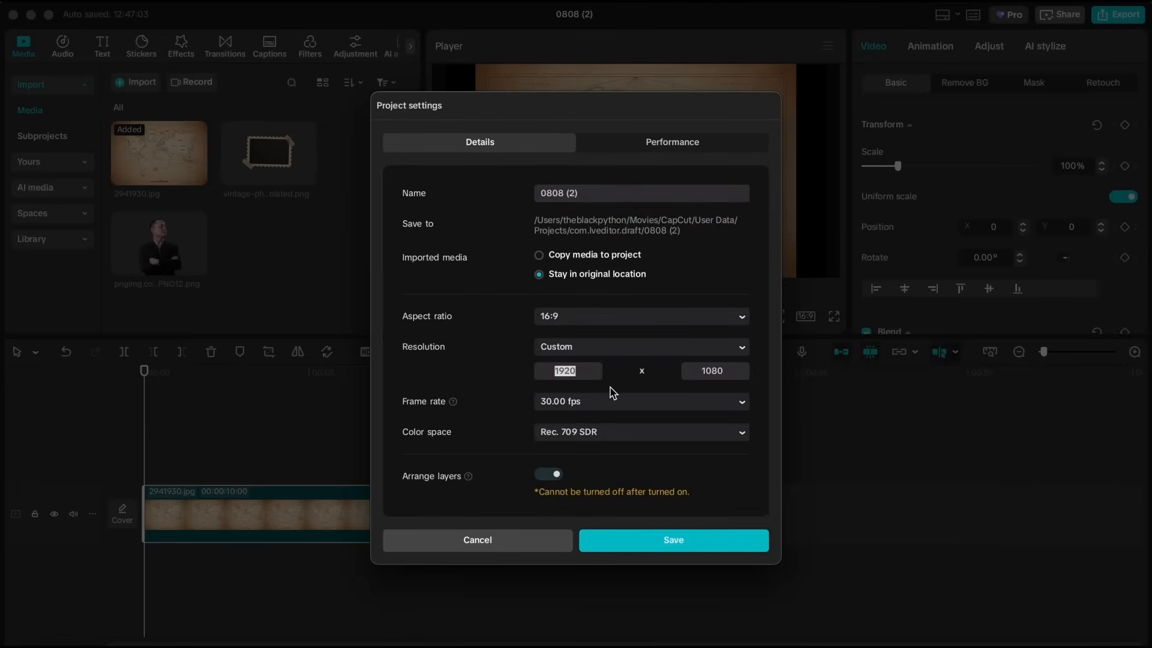
{"action": "type", "text": "4096"}
{"action": "left_click", "coordinate": [715, 370]}
{"action": "type", "text": "2160"}
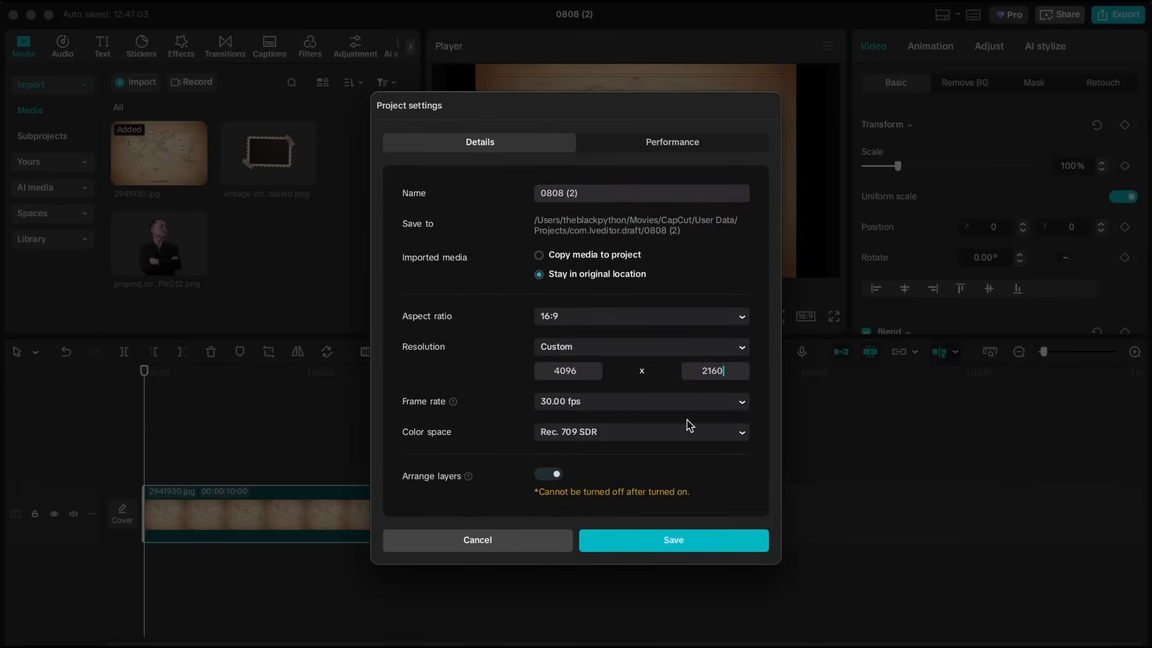
{"action": "left_click", "coordinate": [671, 540]}
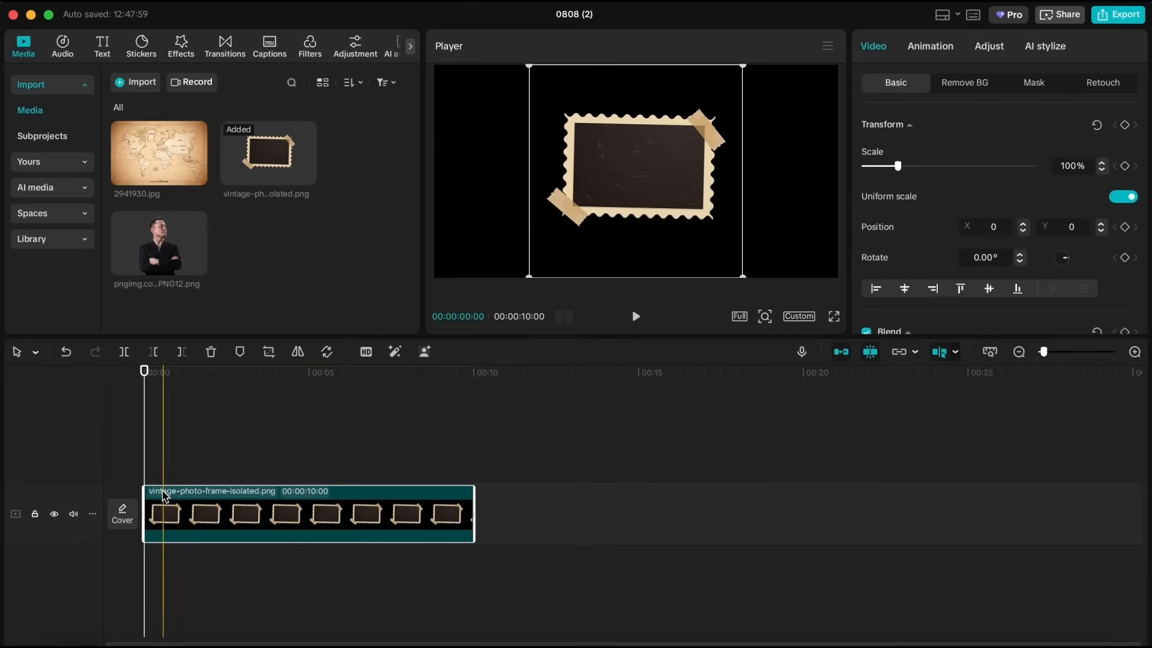
{"action": "mouse_move", "coordinate": [331, 365]}
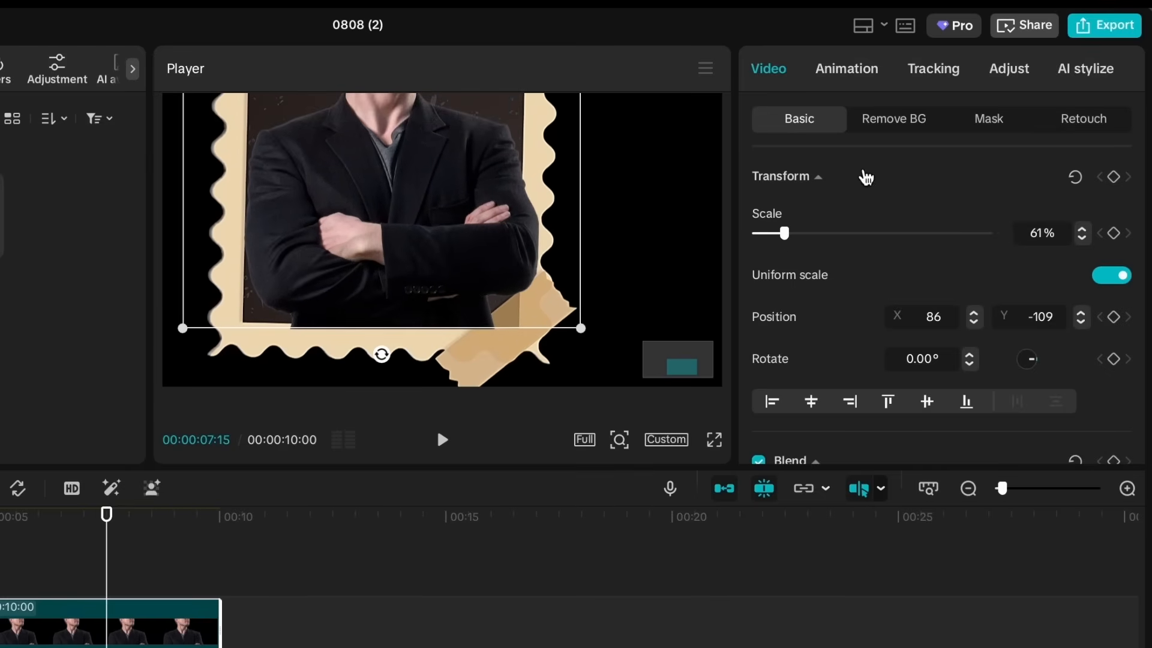
Draw a Pen mask on the man's portrait tracing the stamp frame's inner wavy edge.
{"action": "left_click", "coordinate": [988, 118]}
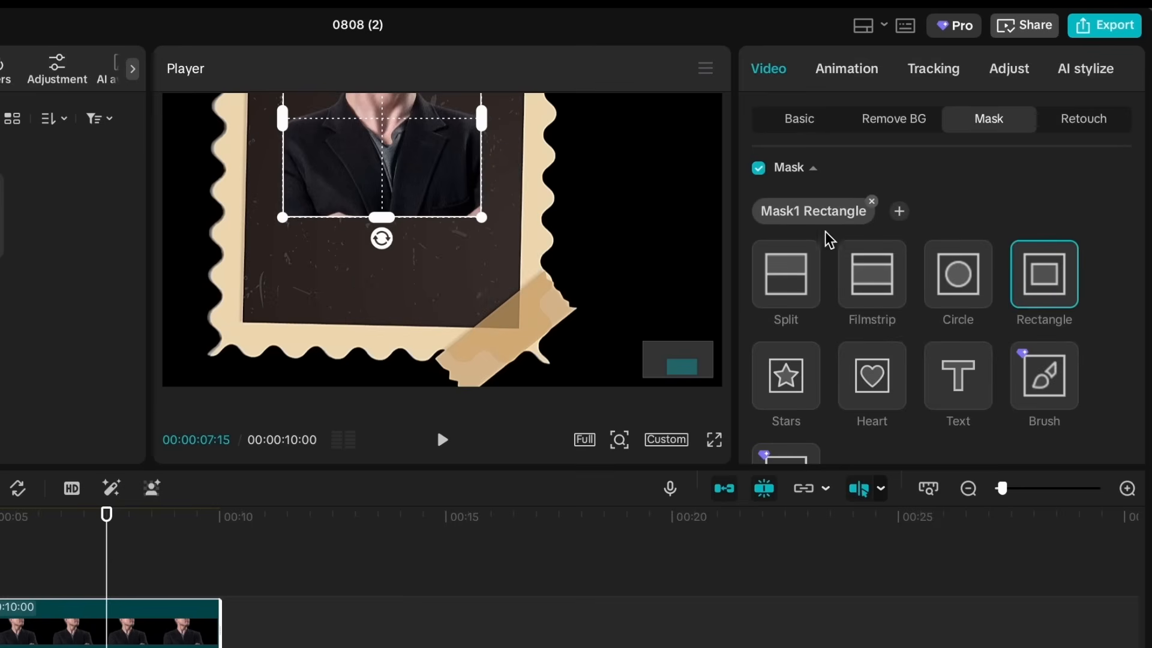
{"action": "left_click", "coordinate": [872, 201]}
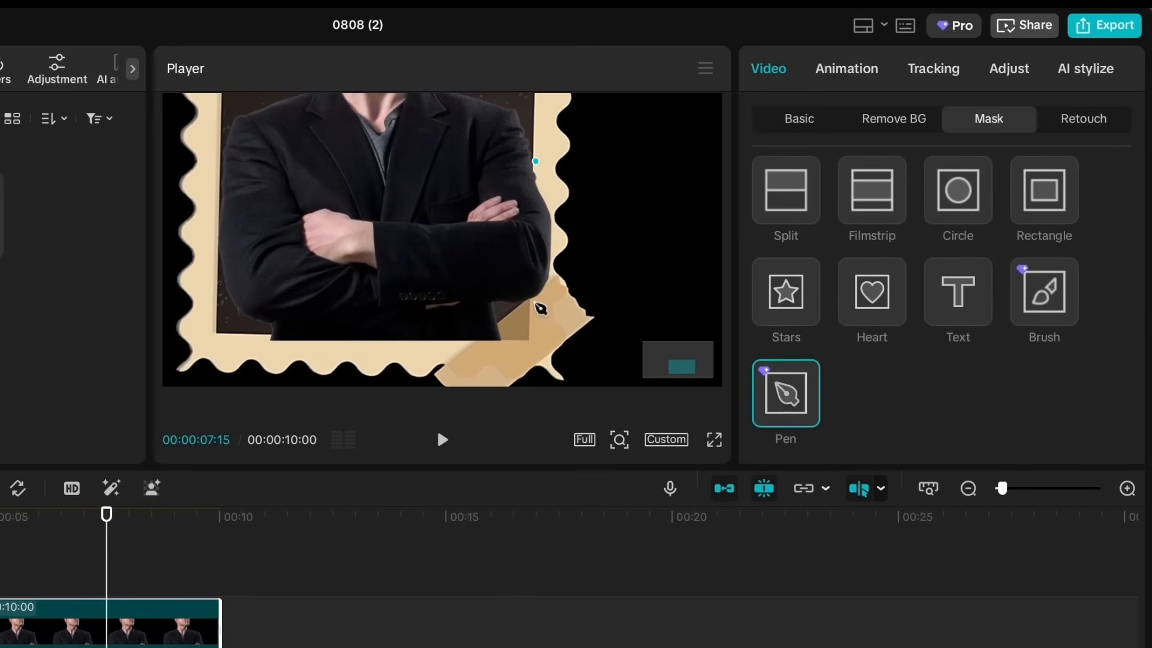
{"action": "left_click", "coordinate": [531, 344]}
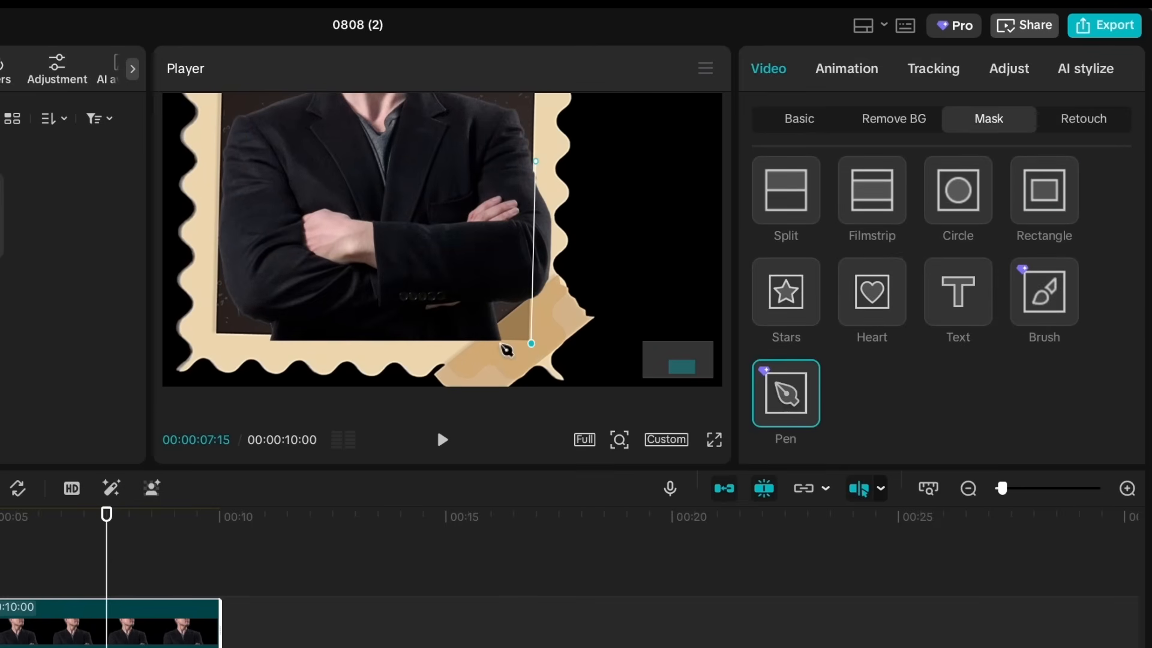
{"action": "left_click_drag", "start_coordinate": [531, 344], "coordinate": [500, 327]}
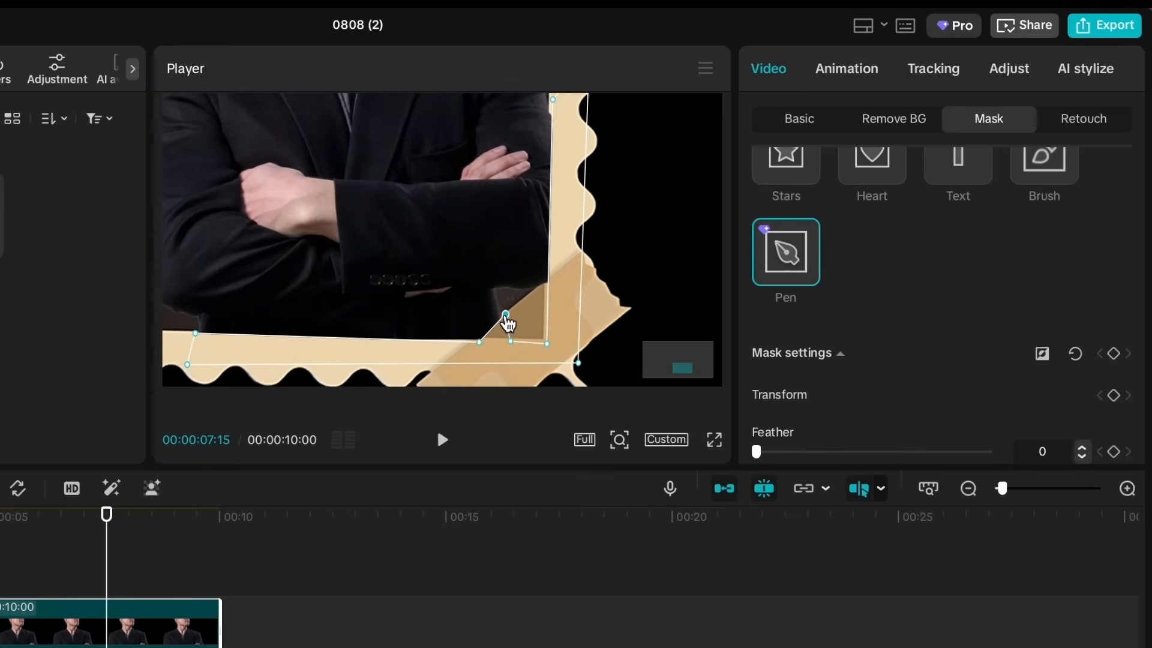
{"action": "left_click_drag", "start_coordinate": [507, 320], "coordinate": [550, 107]}
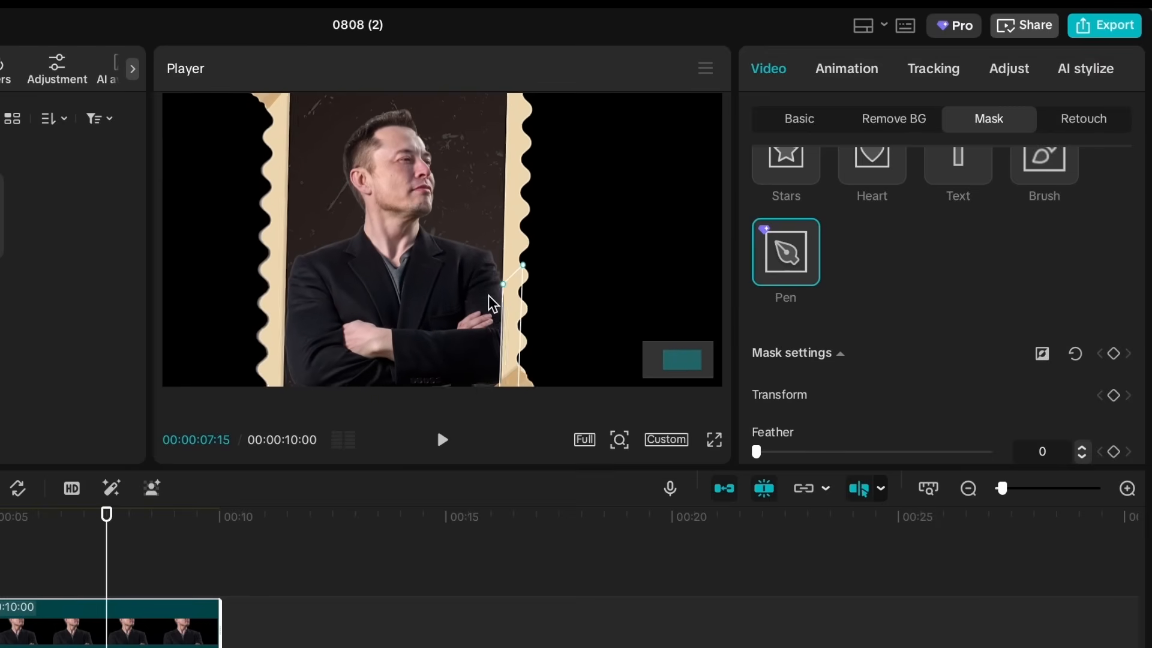
Give the framed photo Temp 21, Saturation -50 and Fade 19.
{"action": "left_click", "coordinate": [798, 118]}
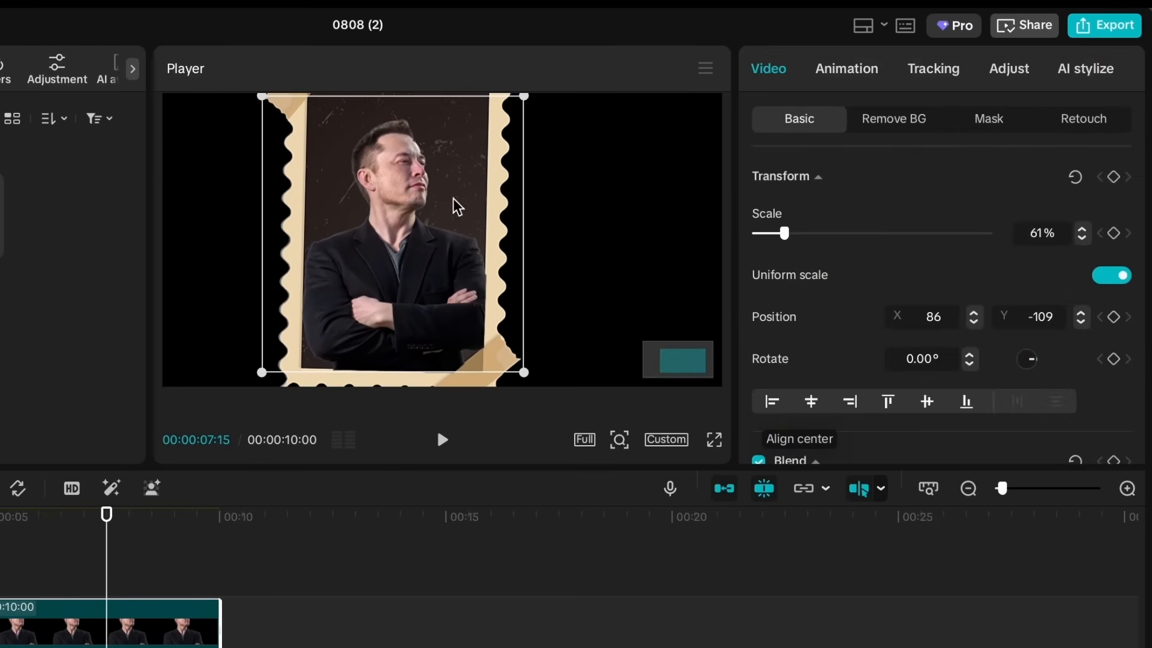
{"action": "left_click", "coordinate": [1008, 69]}
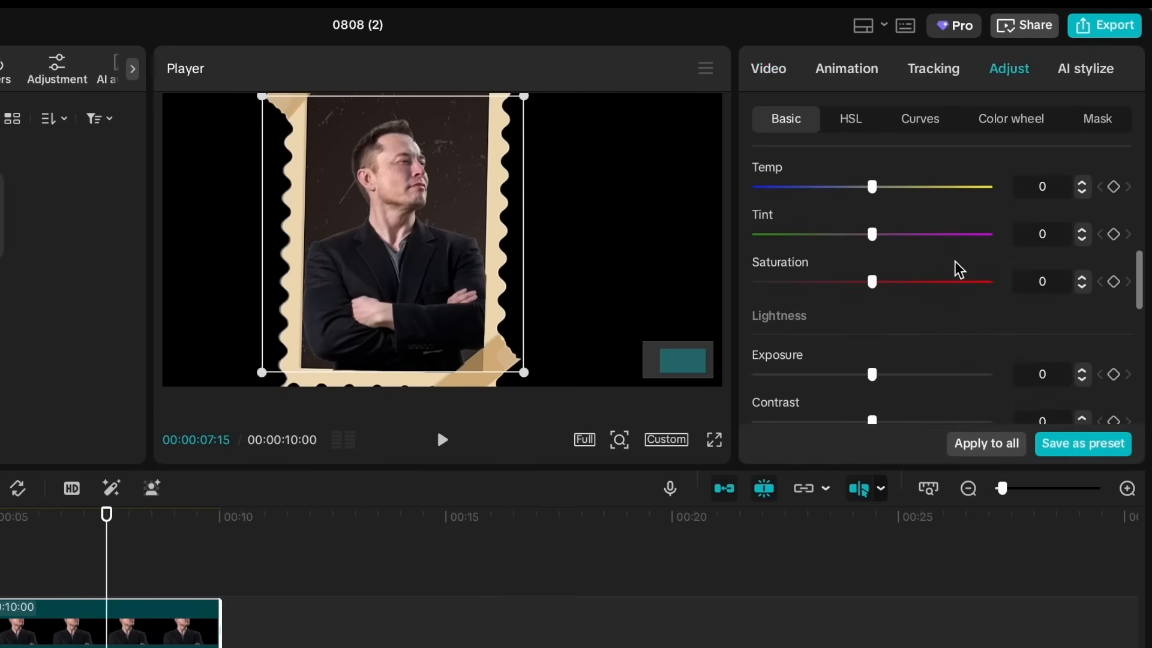
{"action": "left_click_drag", "start_coordinate": [873, 186], "coordinate": [913, 187]}
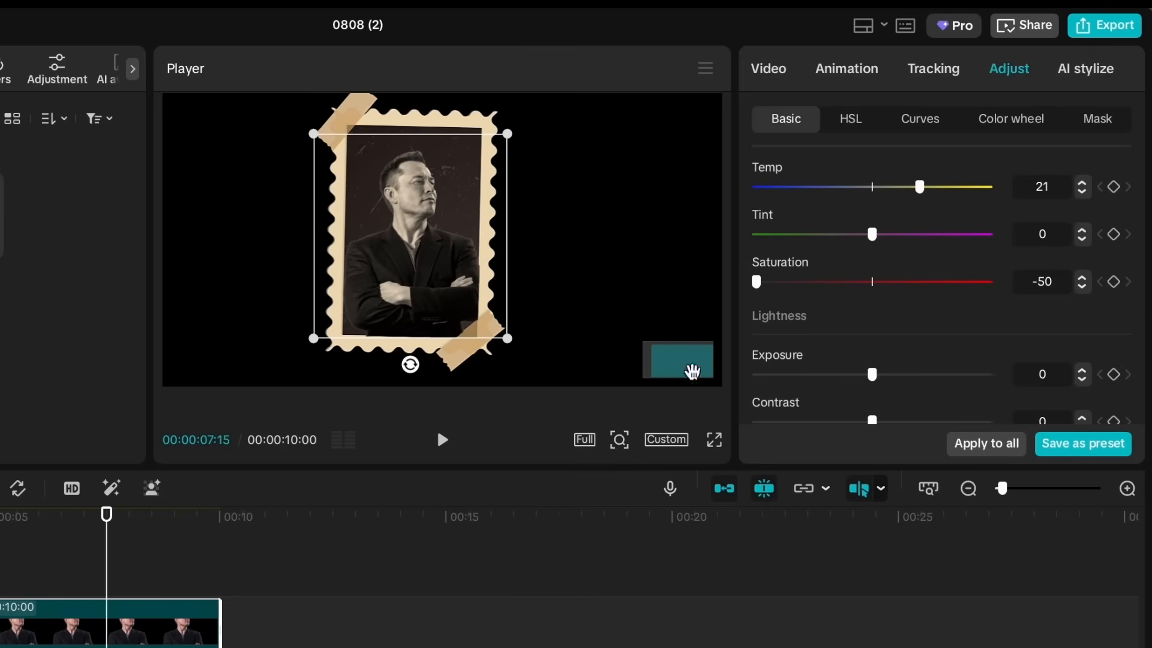
{"action": "scroll", "scroll_direction": "down", "scroll_amount": 3}
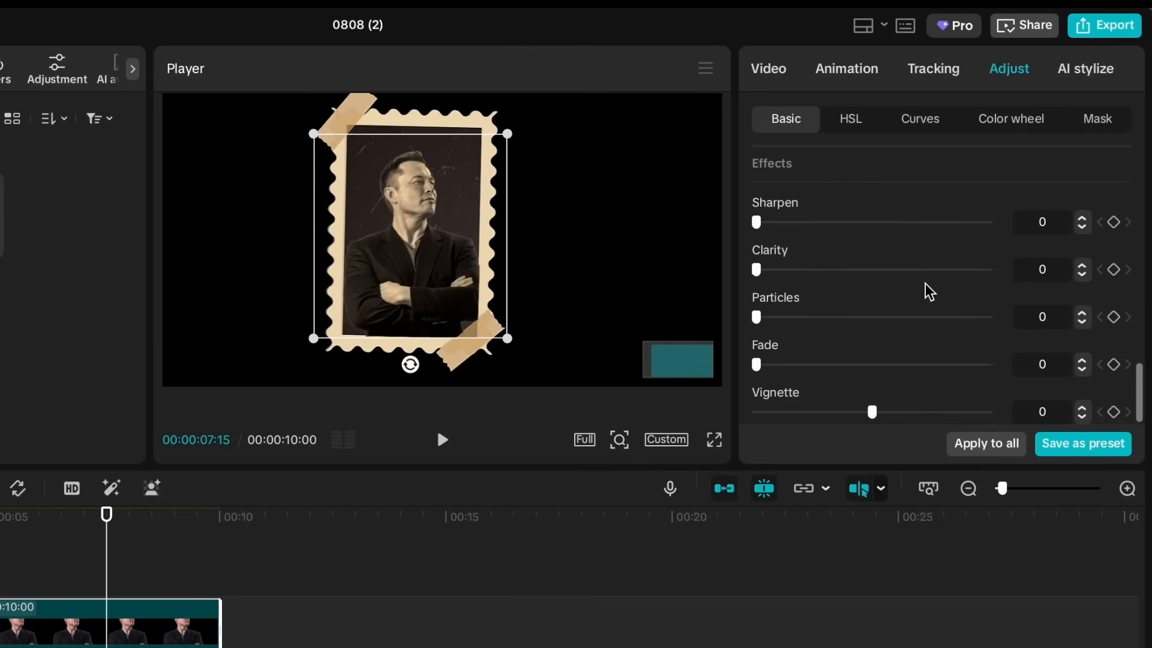
{"action": "left_click_drag", "start_coordinate": [755, 364], "coordinate": [800, 364]}
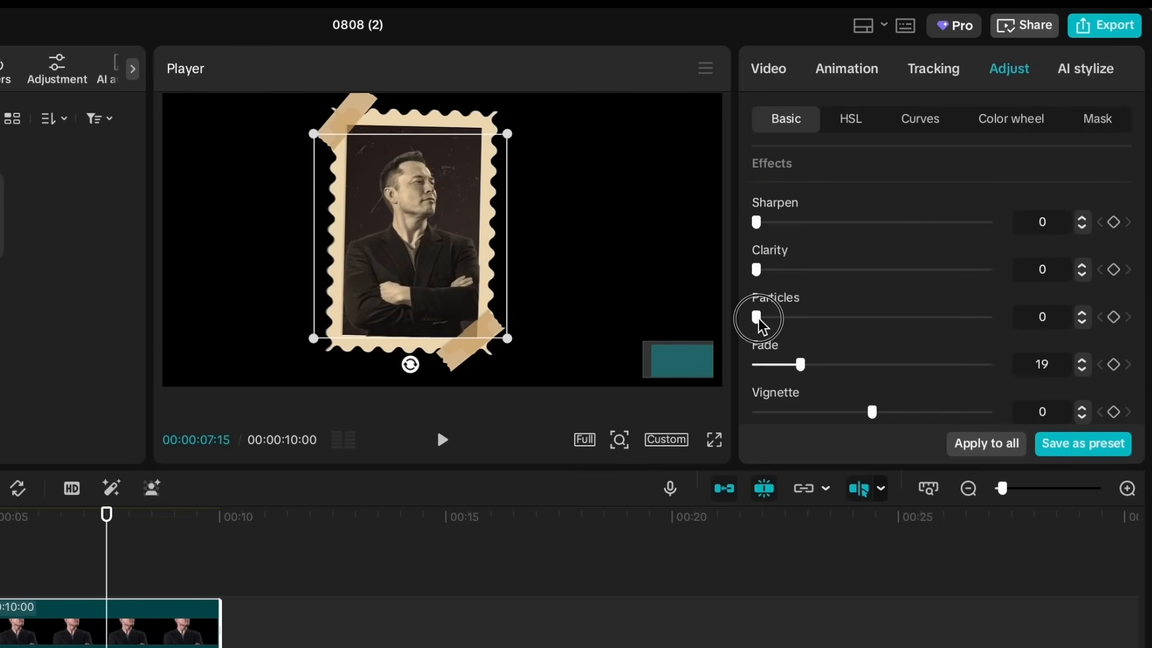
{"action": "left_click", "coordinate": [768, 68]}
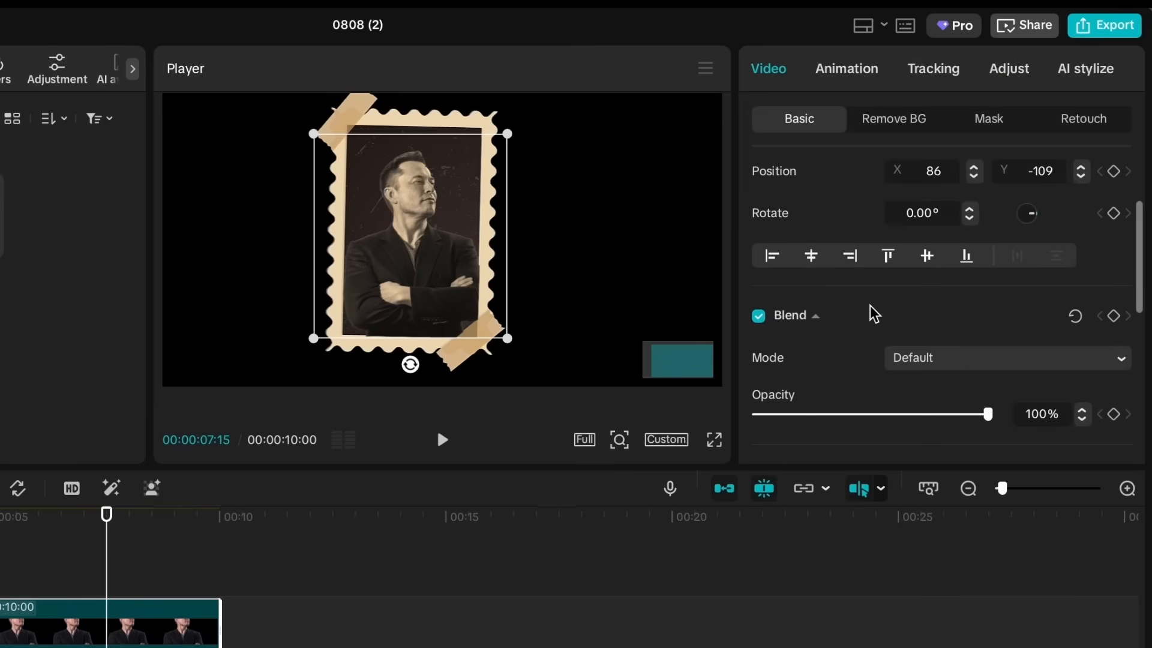
{"action": "left_click", "coordinate": [1006, 357]}
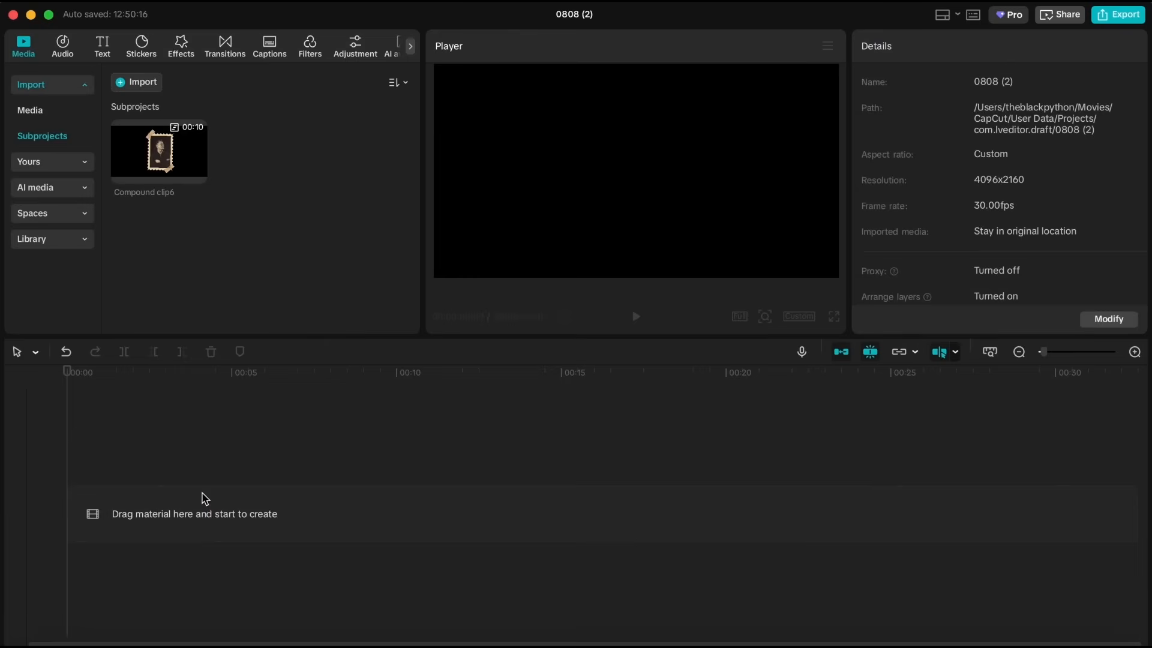
Add Compound clip6 from Subprojects to the timeline and preview it at a later moment.
{"action": "left_click_drag", "start_coordinate": [158, 151], "coordinate": [294, 513]}
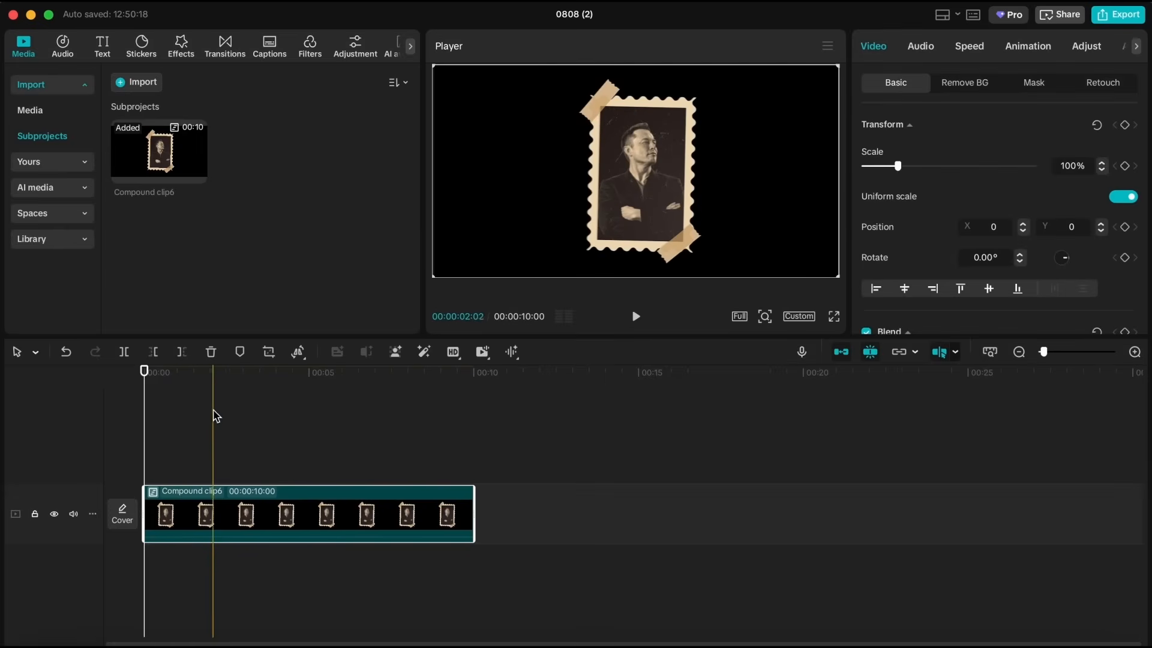
{"action": "left_click", "coordinate": [298, 512]}
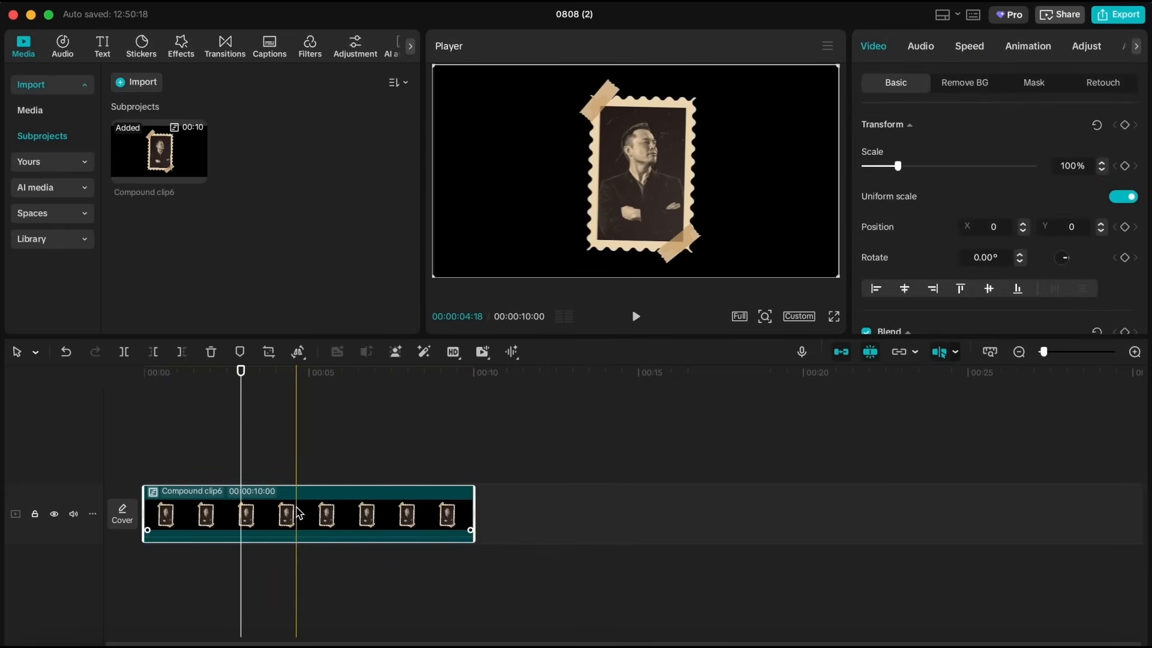
{"action": "left_click", "coordinate": [30, 111]}
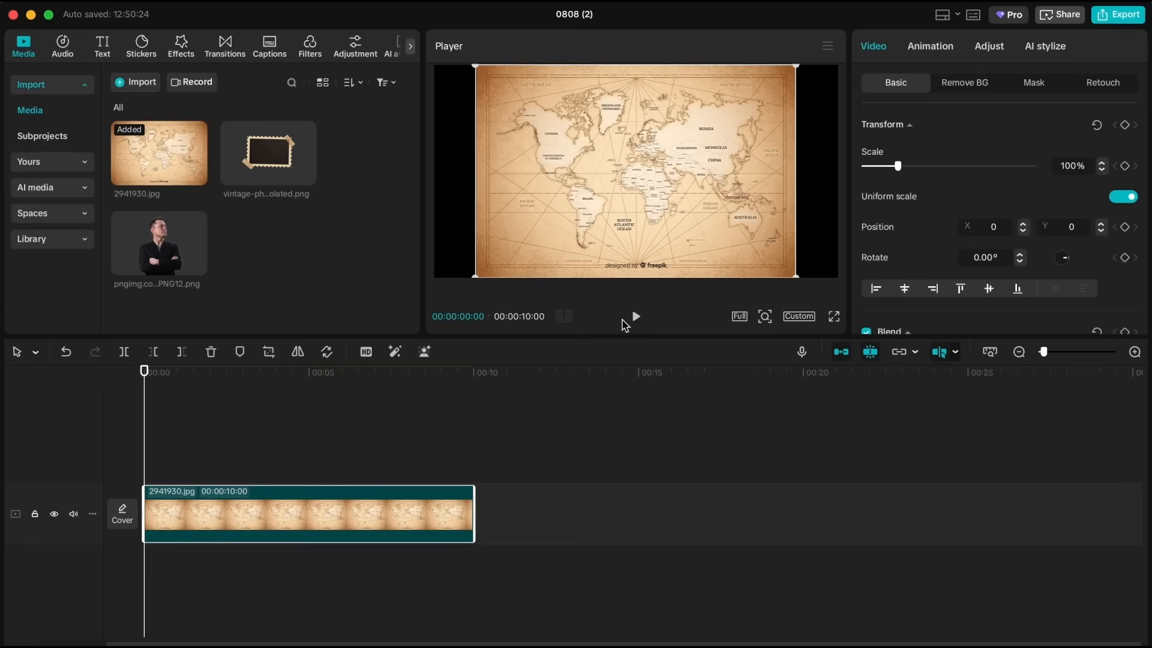
Scale the map to 130% and shrink and position a photo frame above it.
{"action": "left_click_drag", "start_coordinate": [897, 166], "coordinate": [907, 166]}
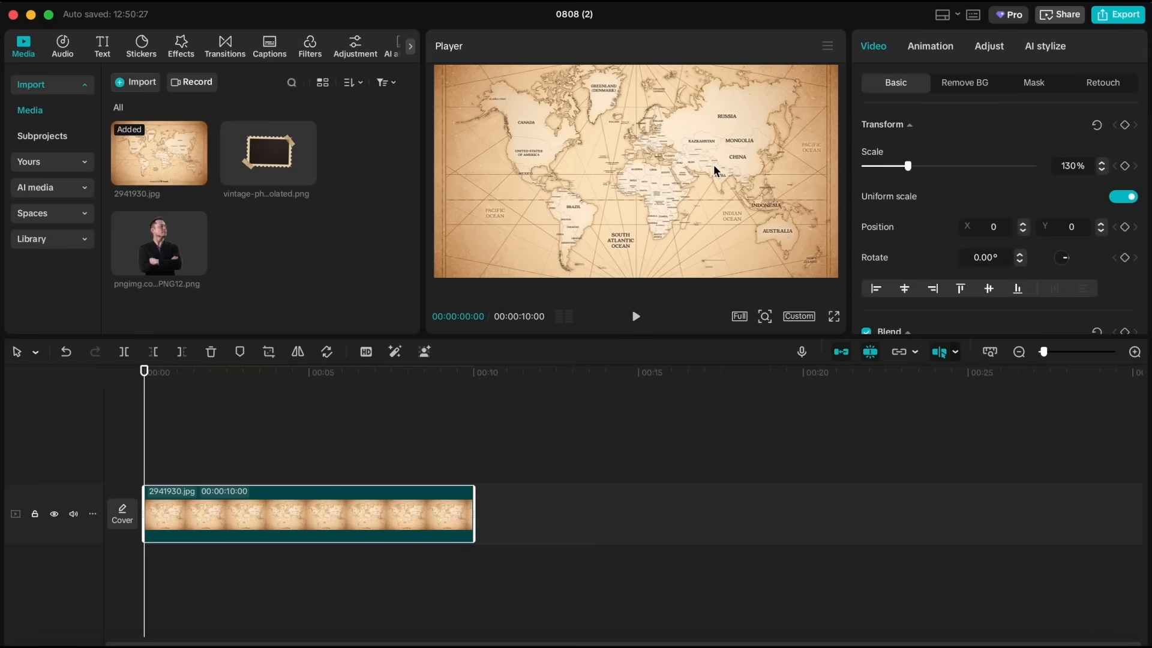
{"action": "left_click", "coordinate": [42, 136]}
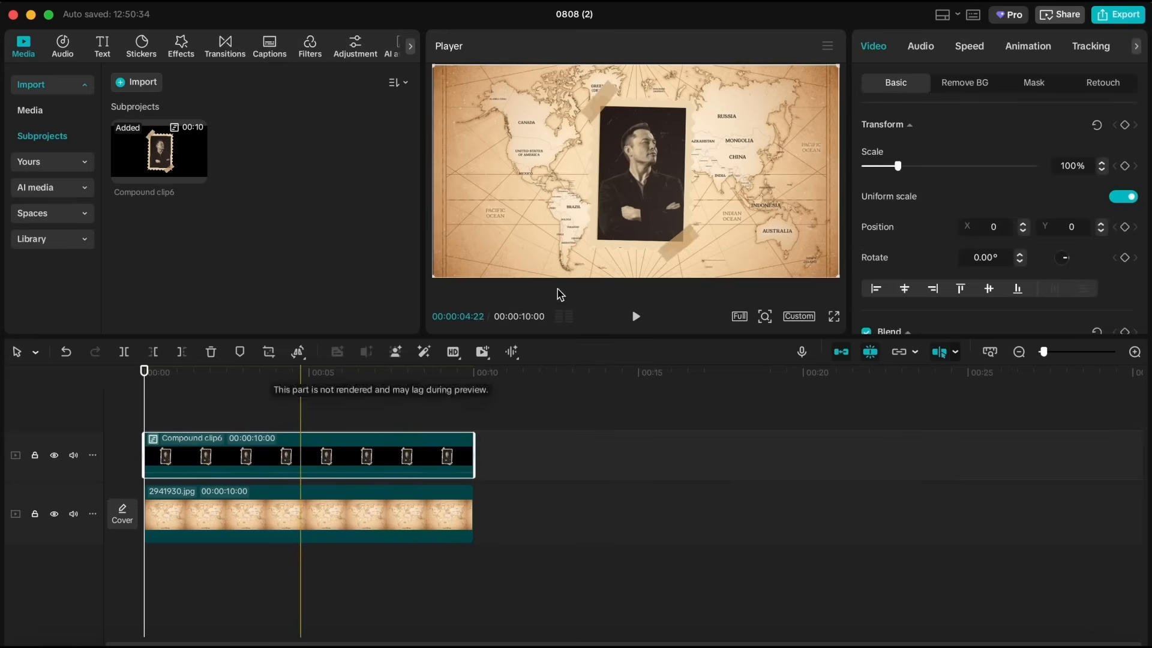
{"action": "left_click_drag", "start_coordinate": [897, 165], "coordinate": [871, 165]}
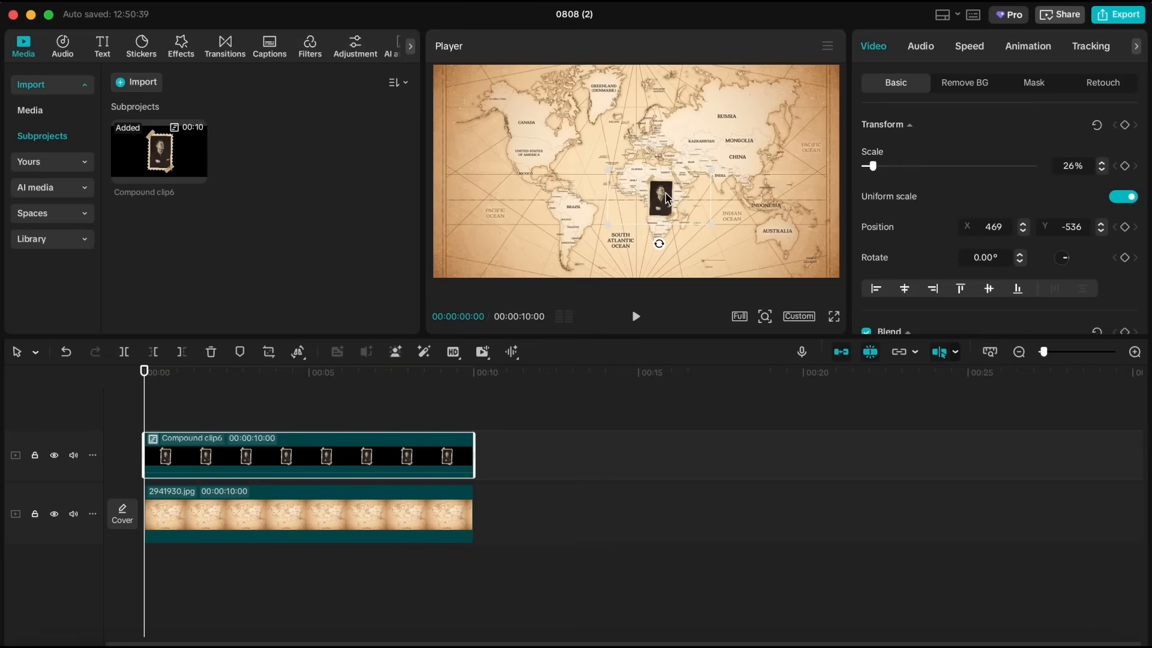
{"action": "left_click_drag", "start_coordinate": [870, 165], "coordinate": [876, 166]}
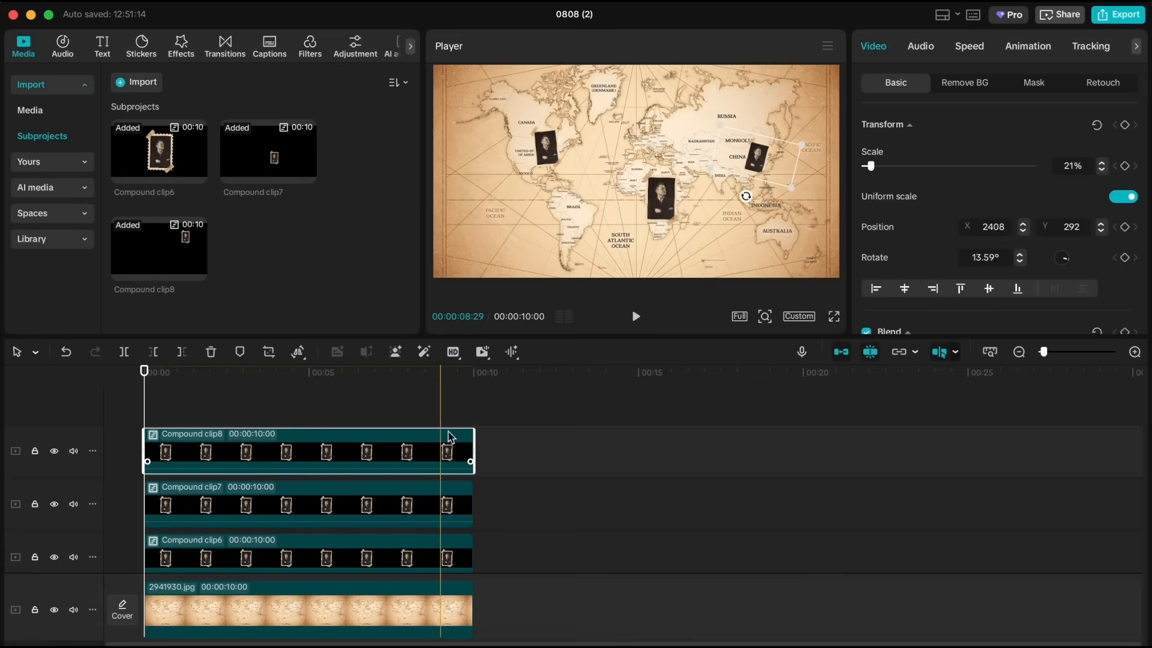
Apply the Fade In entrance animation to the top photo frame.
{"action": "left_click", "coordinate": [1027, 46]}
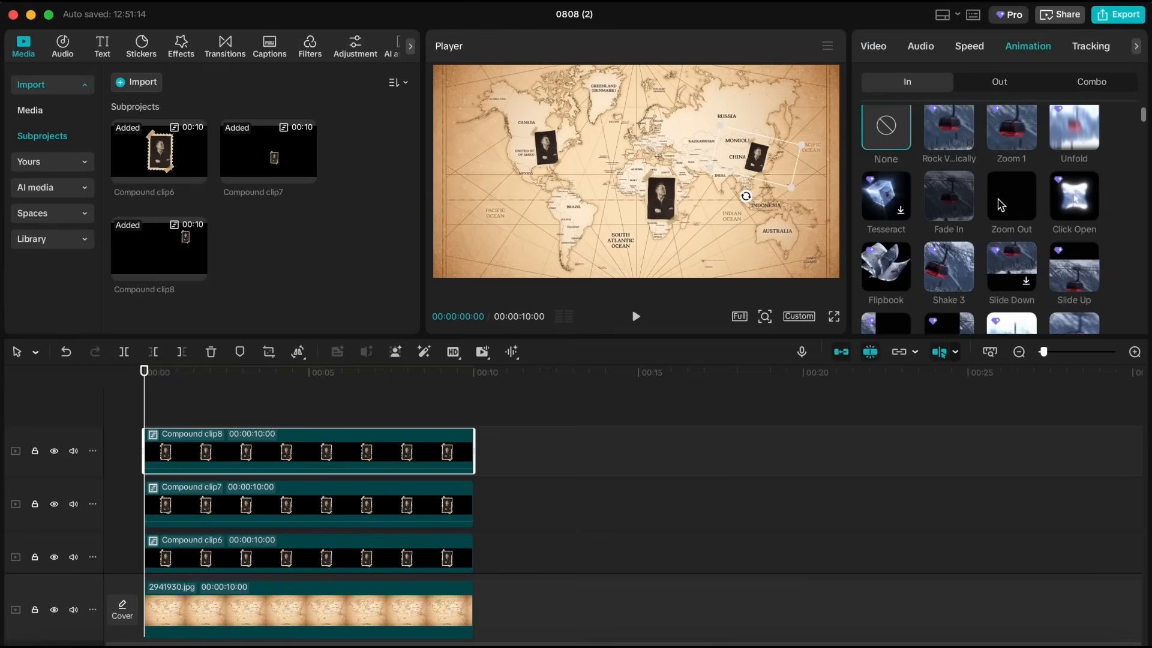
{"action": "left_click", "coordinate": [949, 204]}
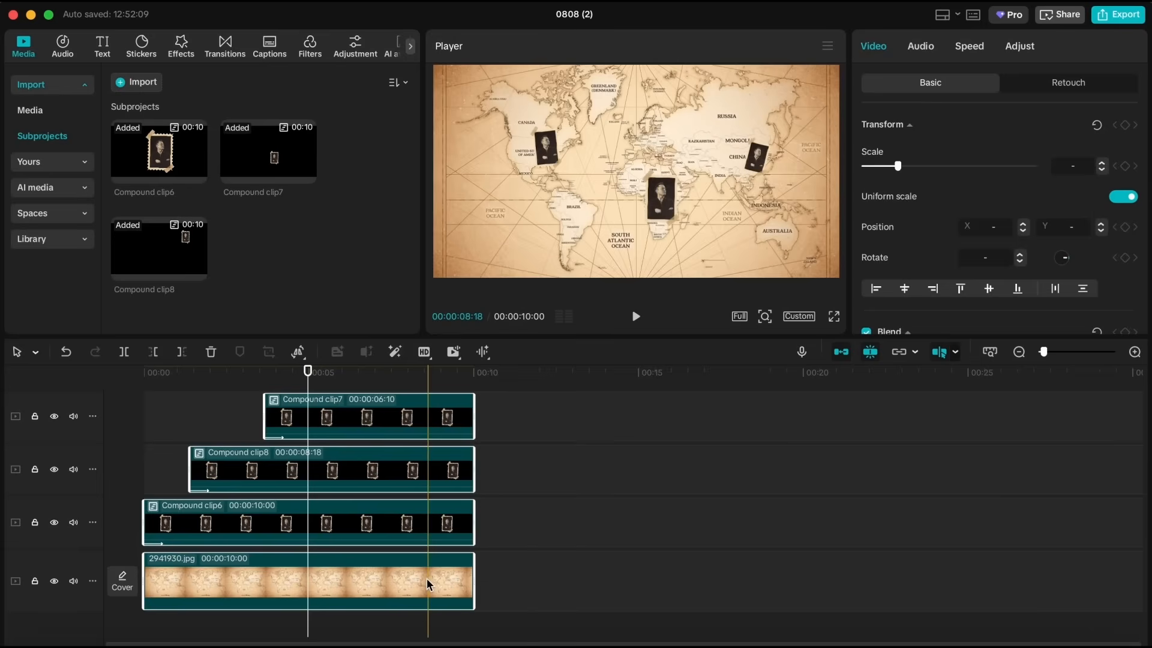
Merge the map and frames into one compound clip, enlarge it, and apply Cubic Ease.
{"action": "right_click", "coordinate": [428, 583]}
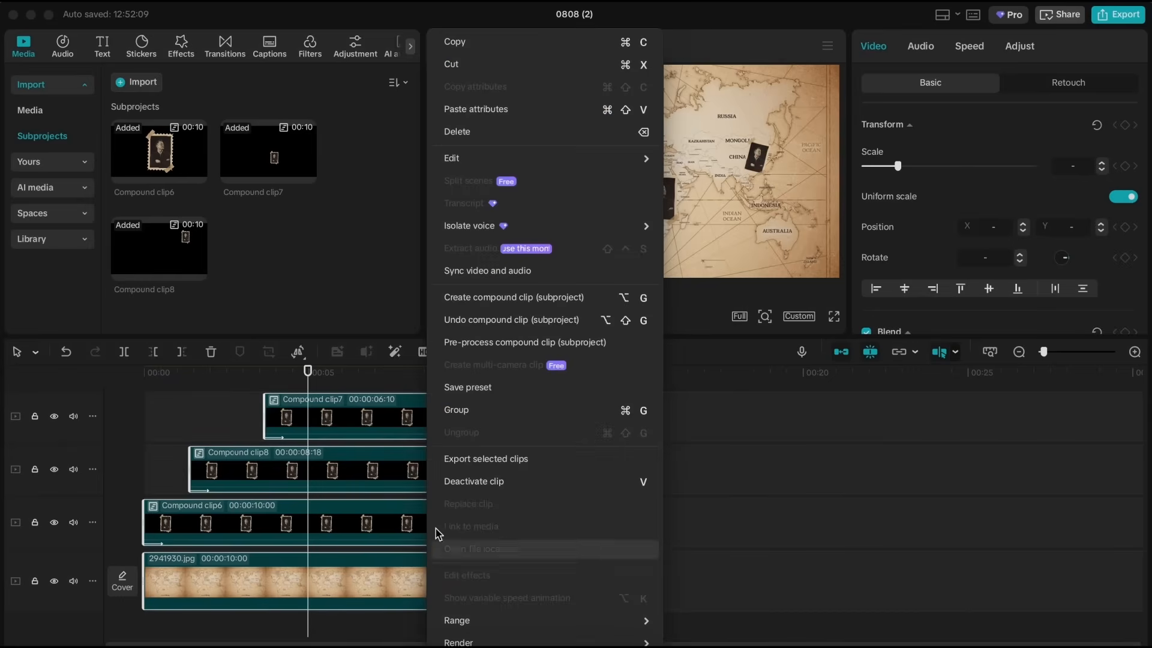
{"action": "left_click", "coordinate": [513, 297]}
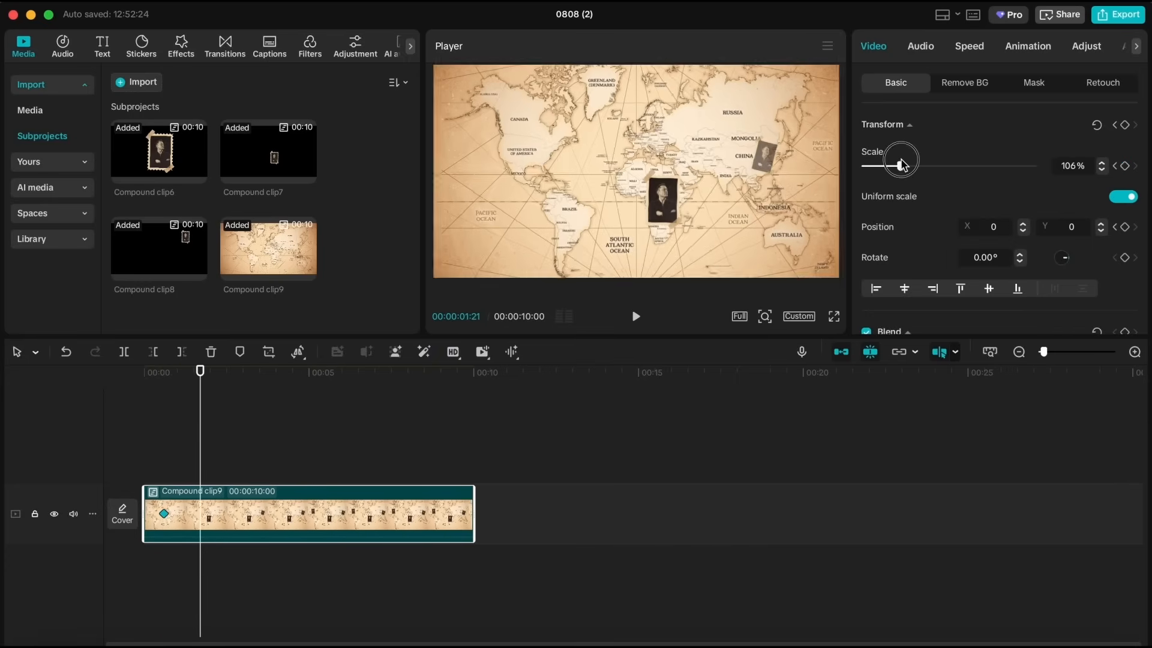
{"action": "left_click_drag", "start_coordinate": [900, 166], "coordinate": [948, 165]}
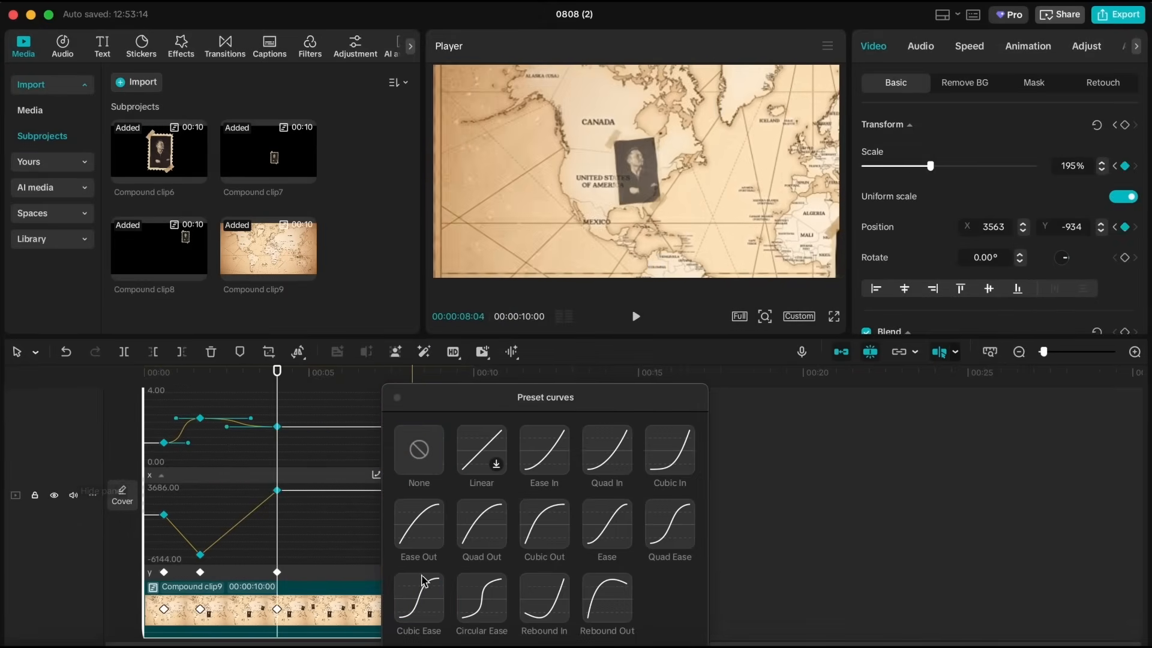
{"action": "left_click", "coordinate": [418, 598]}
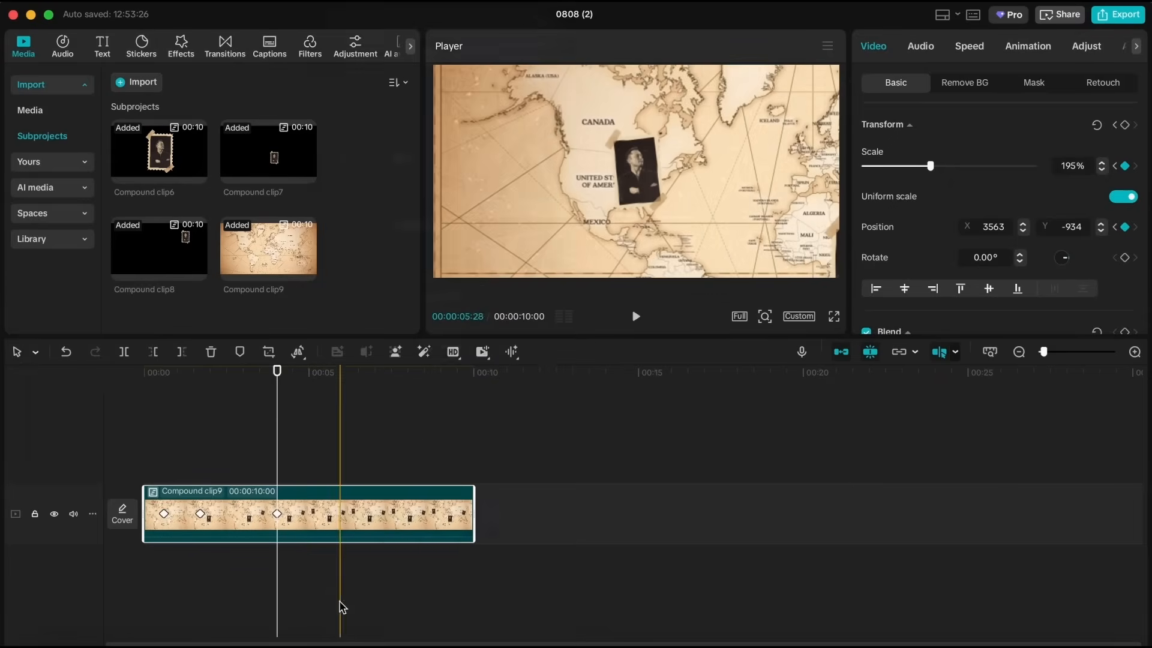
Add Starry Fisheye over the map with size 71, strength 83, amount 0, and preview it.
{"action": "left_click", "coordinate": [180, 44]}
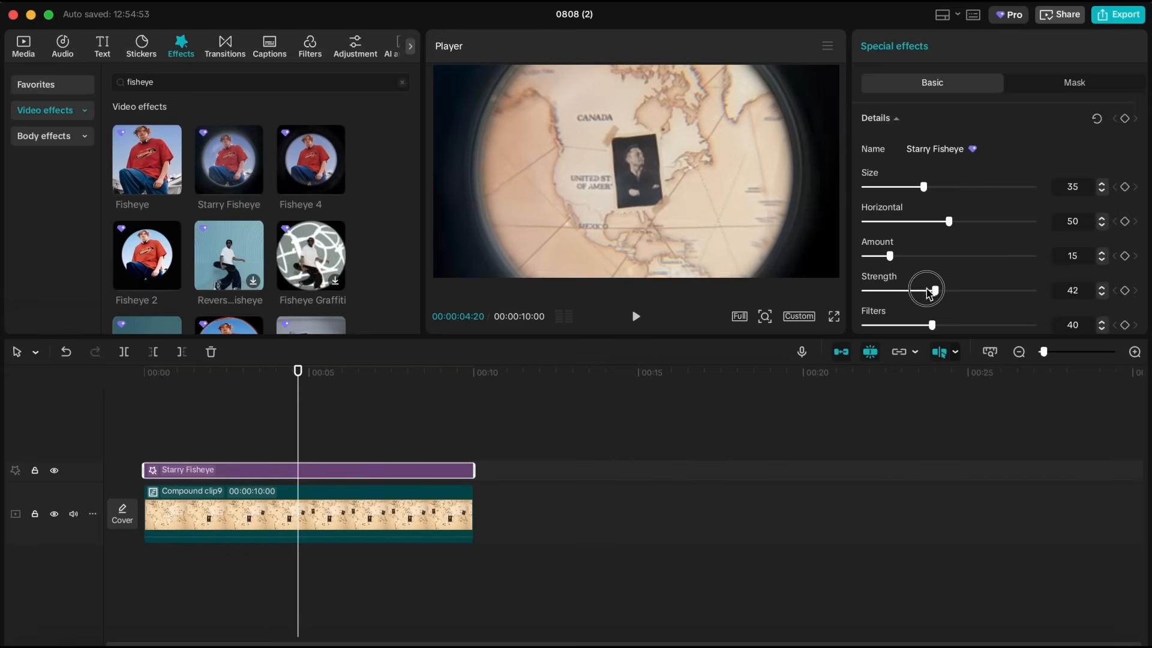
{"action": "left_click_drag", "start_coordinate": [927, 289], "coordinate": [990, 262]}
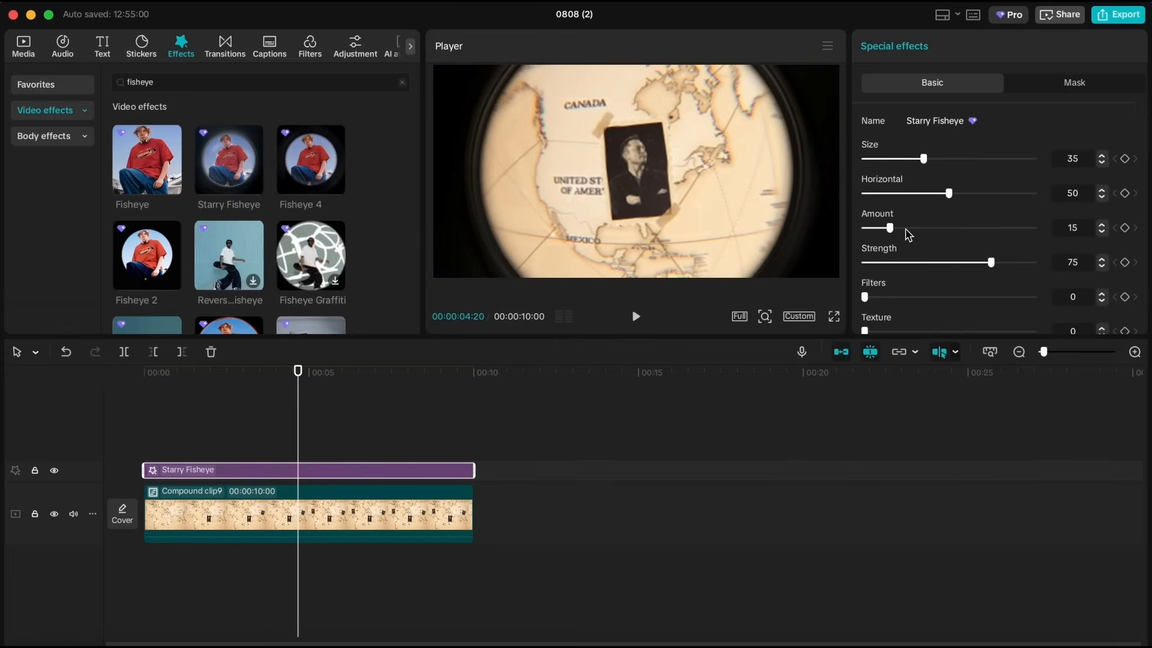
{"action": "left_click_drag", "start_coordinate": [920, 158], "coordinate": [983, 158]}
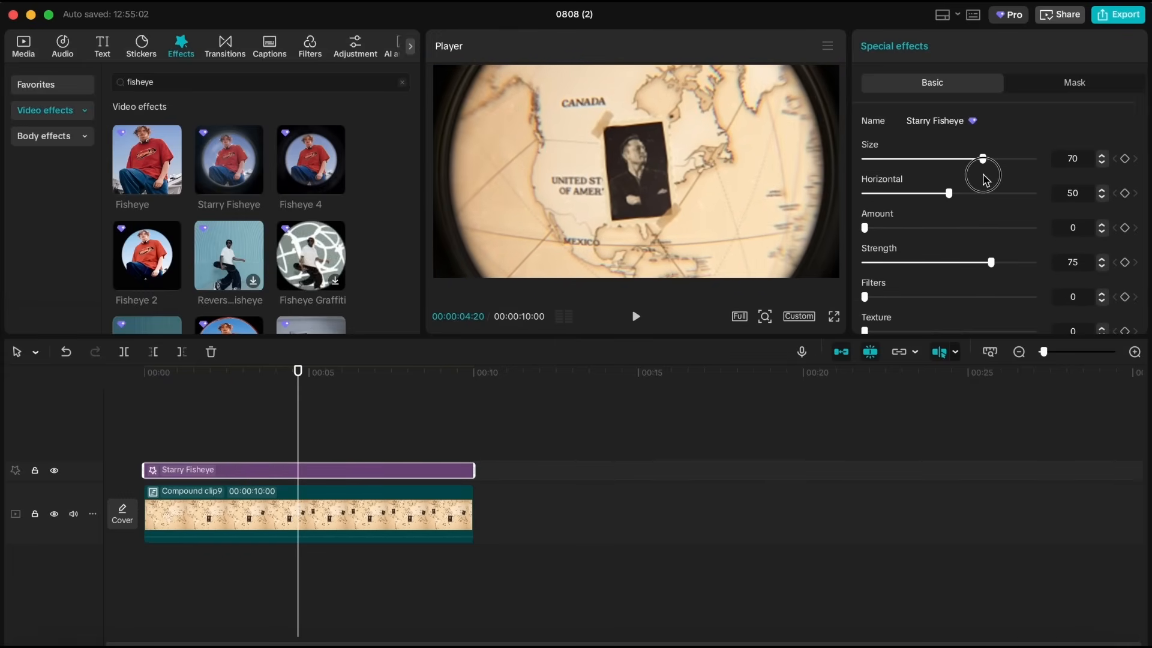
{"action": "left_click", "coordinate": [635, 316]}
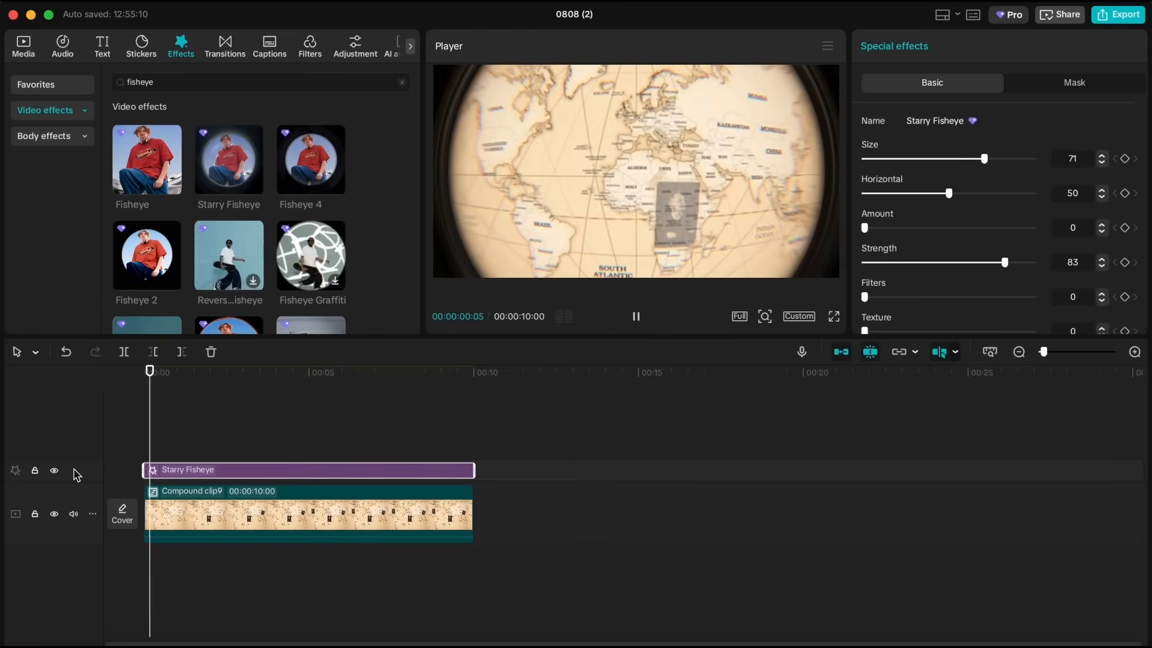